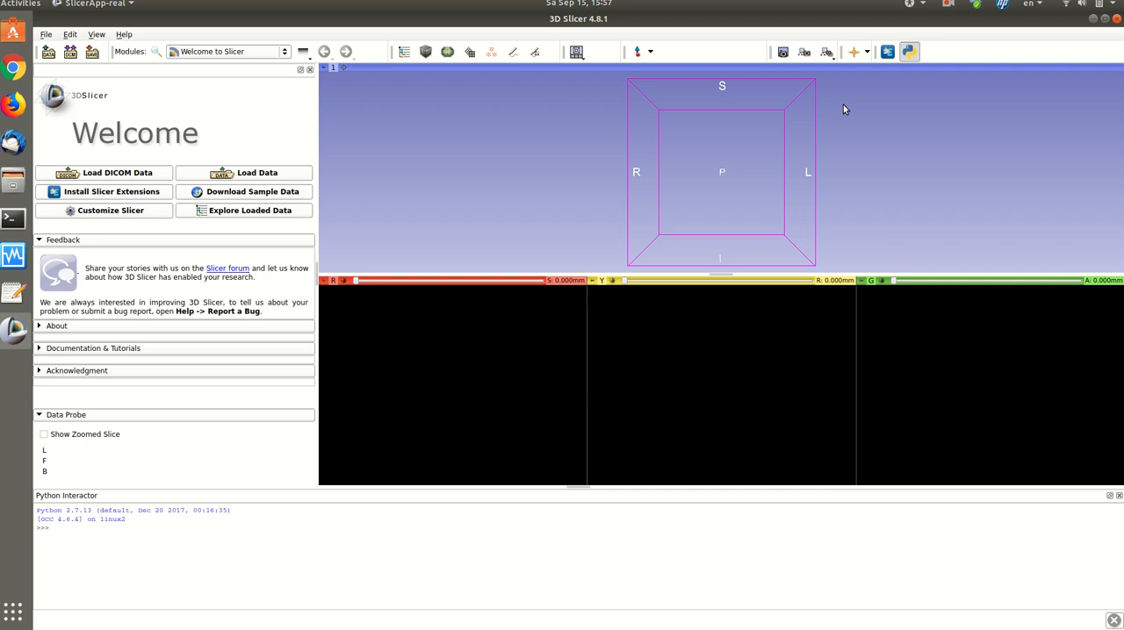
{"action": "mouse_move", "coordinate": [456, 104]}
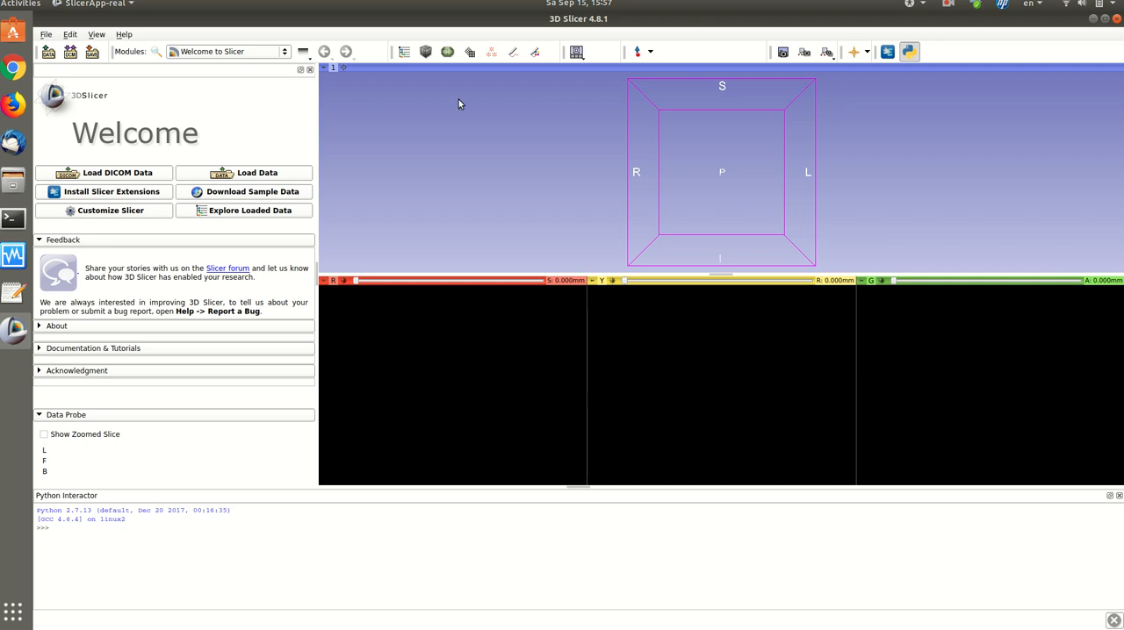
{"action": "mouse_move", "coordinate": [14, 184]}
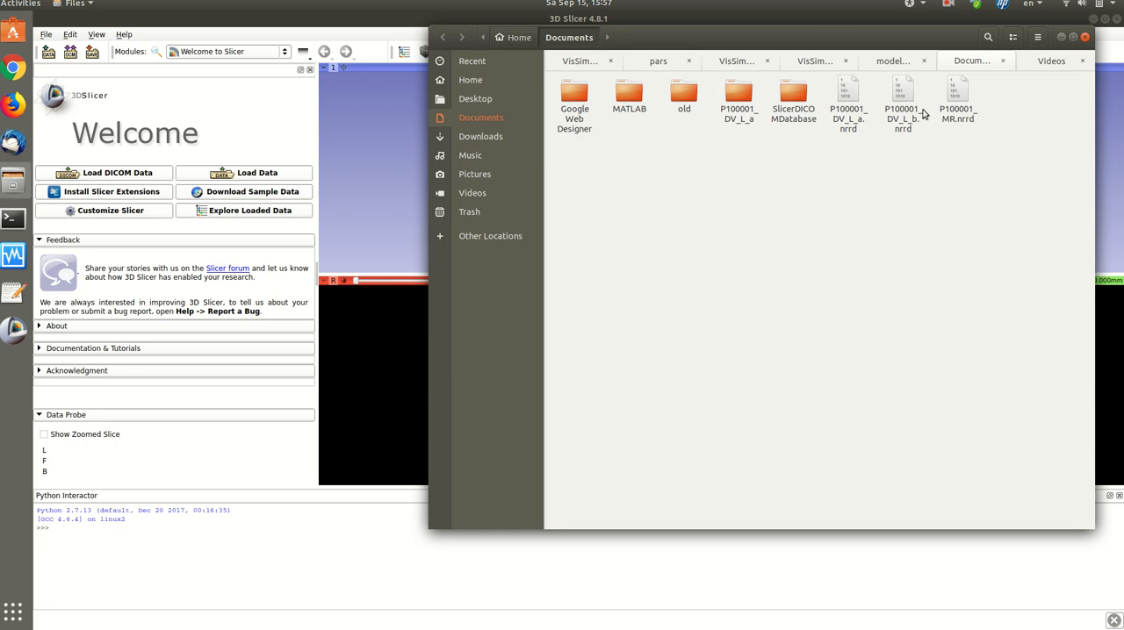
Load P100001_MR.nrrd from Documents into 3D Slicer
{"action": "left_click", "coordinate": [956, 97]}
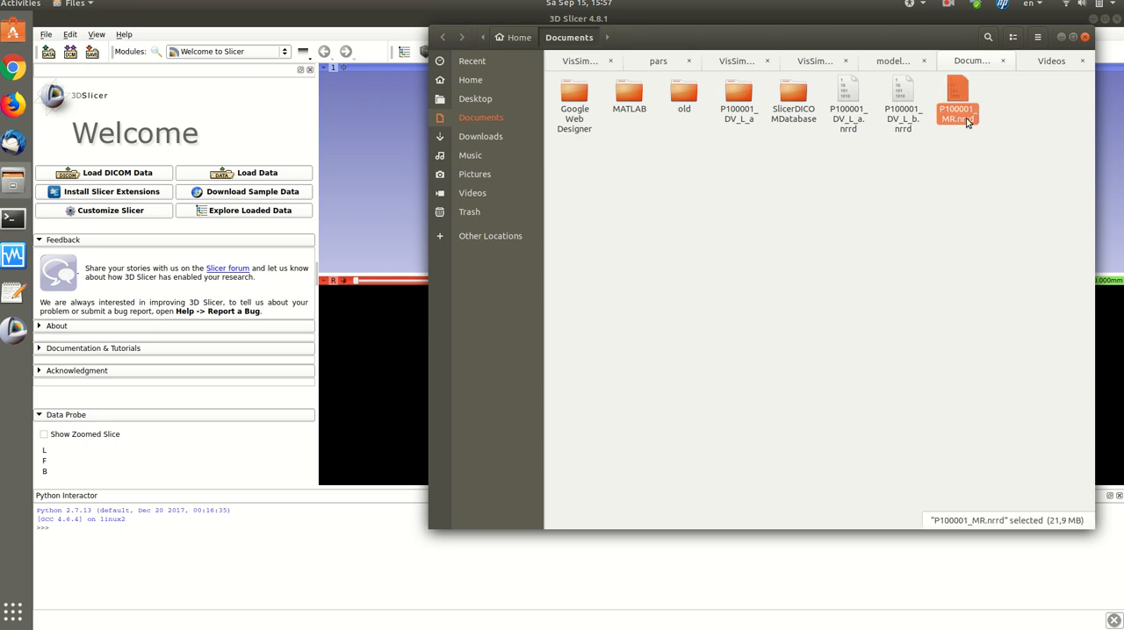
{"action": "double_click", "coordinate": [955, 102]}
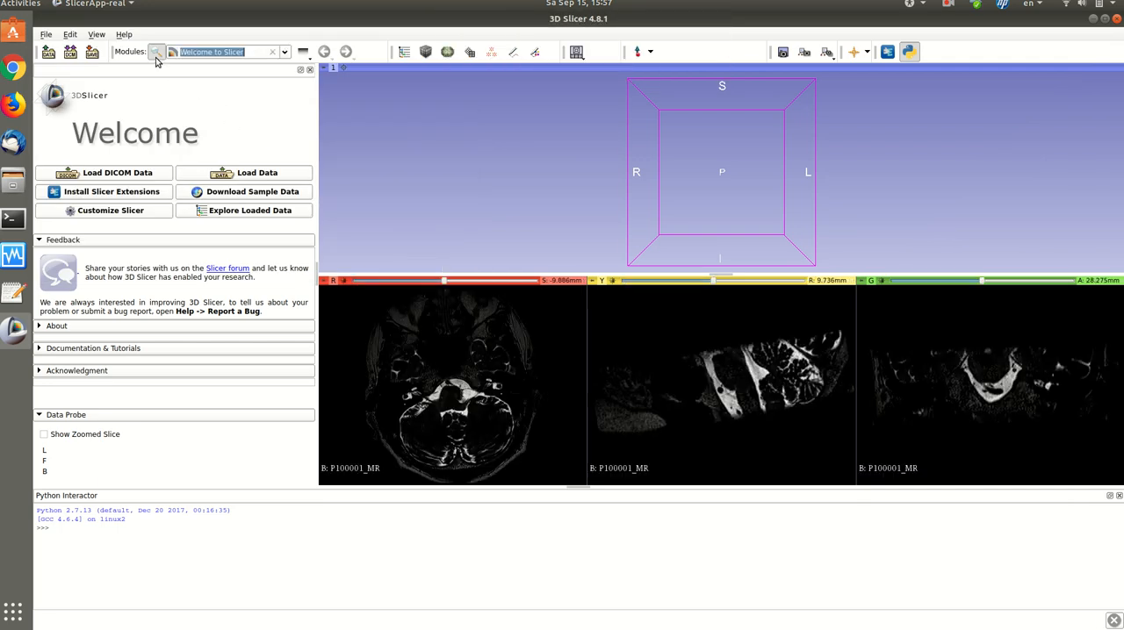
Find the Create a DICOM Series module by searching 'creat' and switch to it
{"action": "type", "text": "creat"}
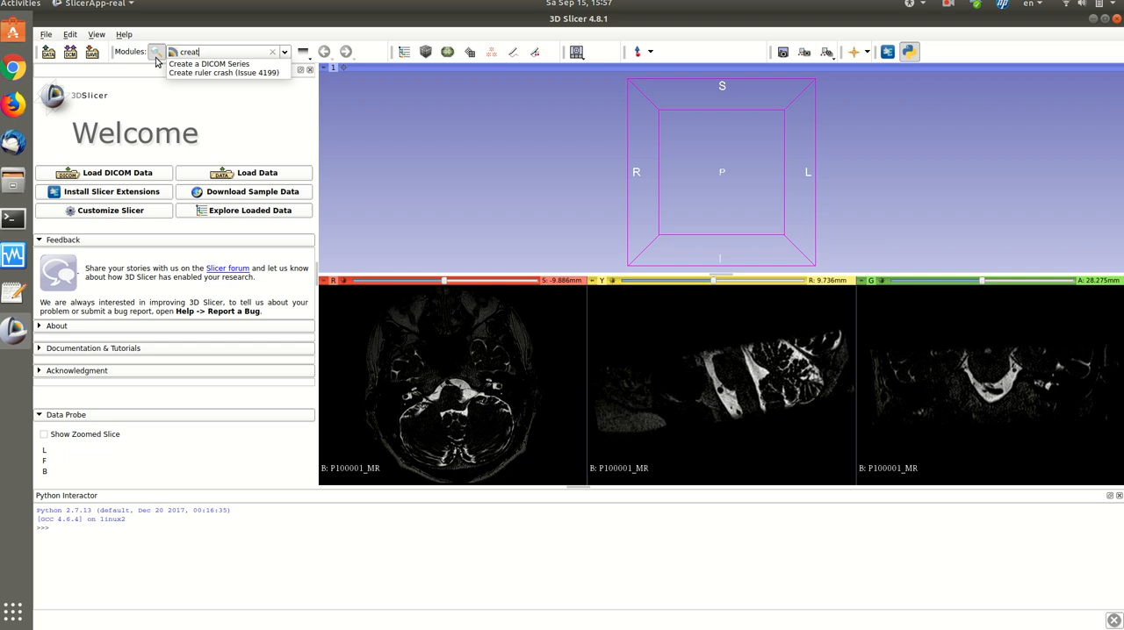
{"action": "mouse_move", "coordinate": [193, 69]}
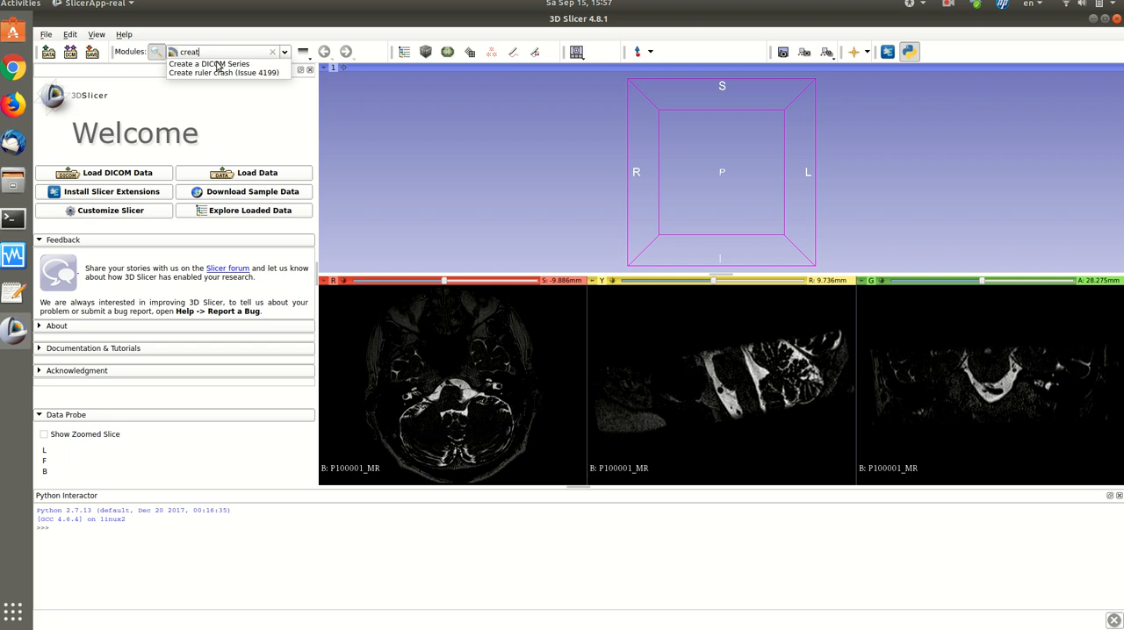
{"action": "left_click", "coordinate": [209, 63]}
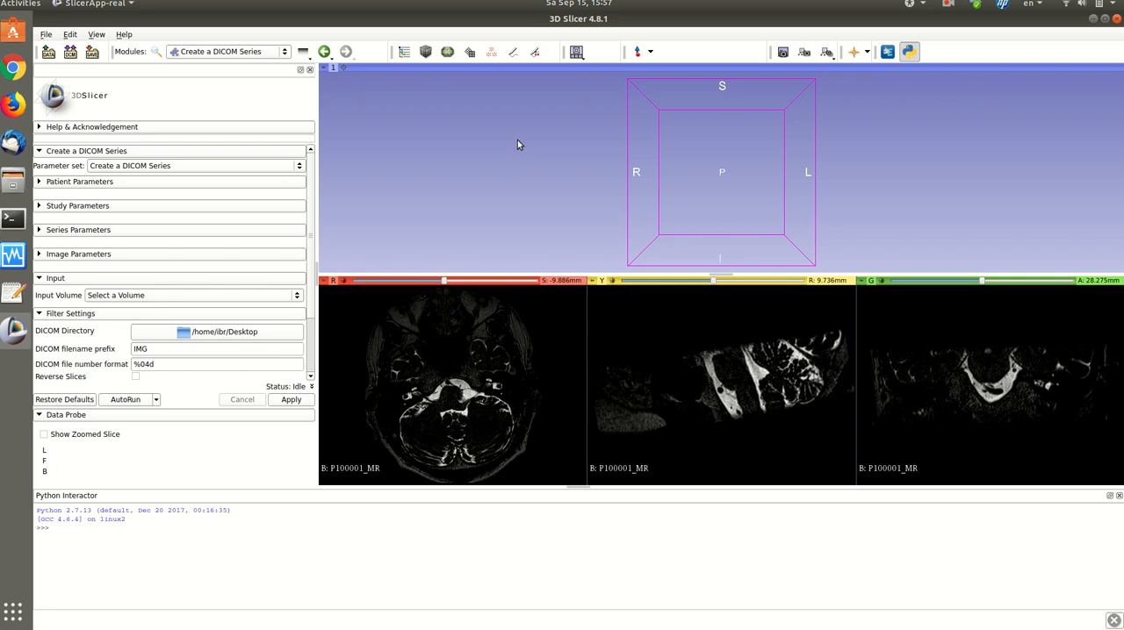
{"action": "mouse_move", "coordinate": [221, 191]}
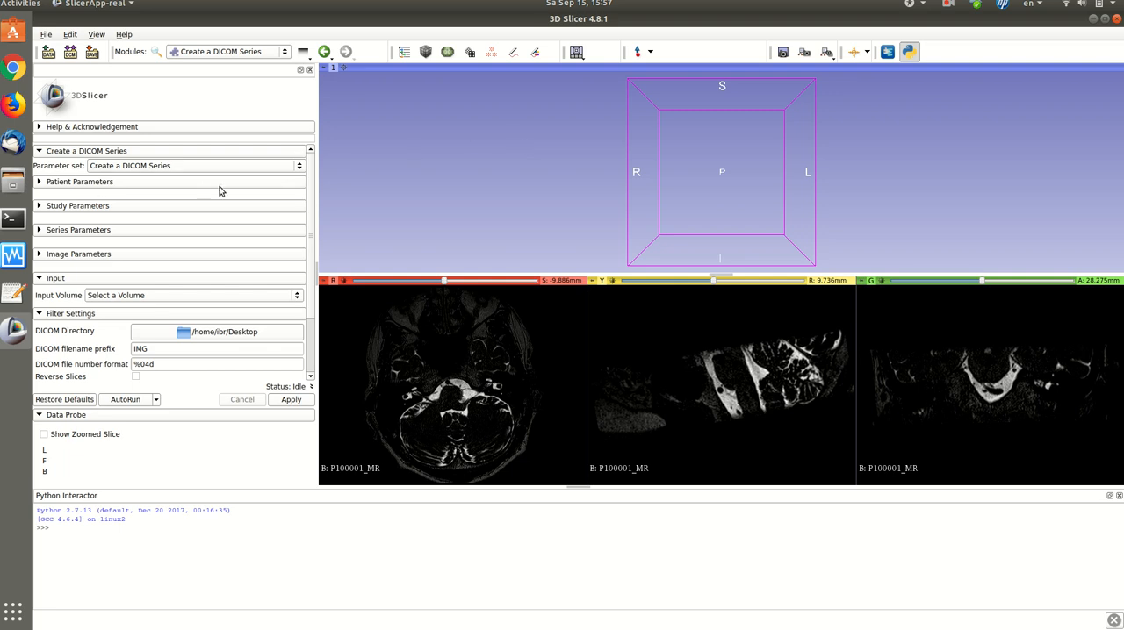
{"action": "mouse_move", "coordinate": [134, 188]}
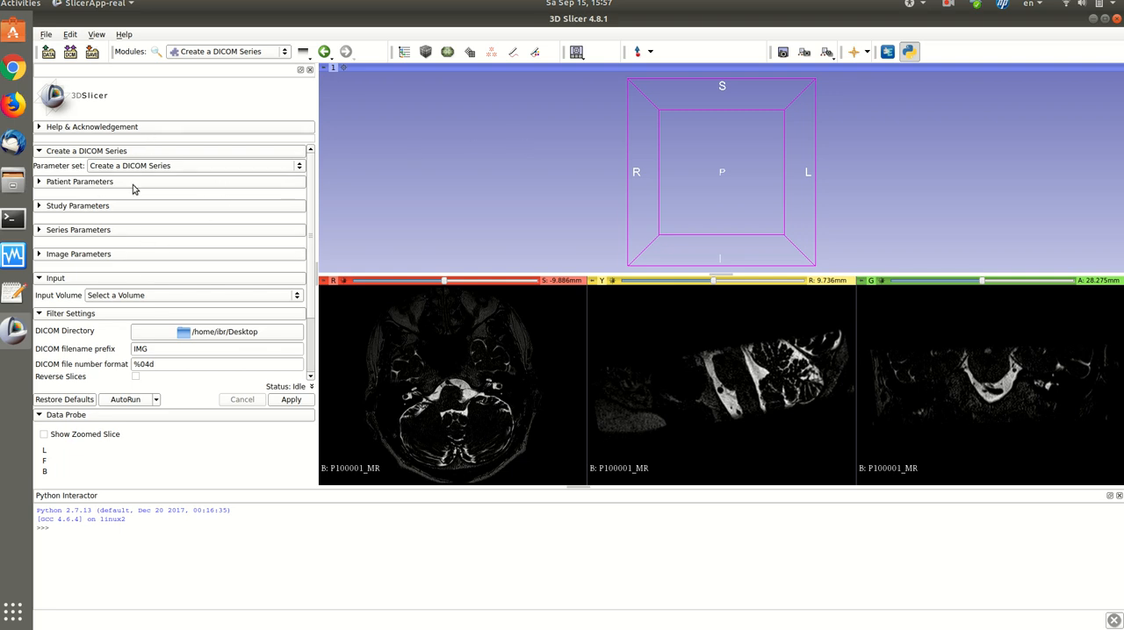
{"action": "left_click", "coordinate": [81, 181]}
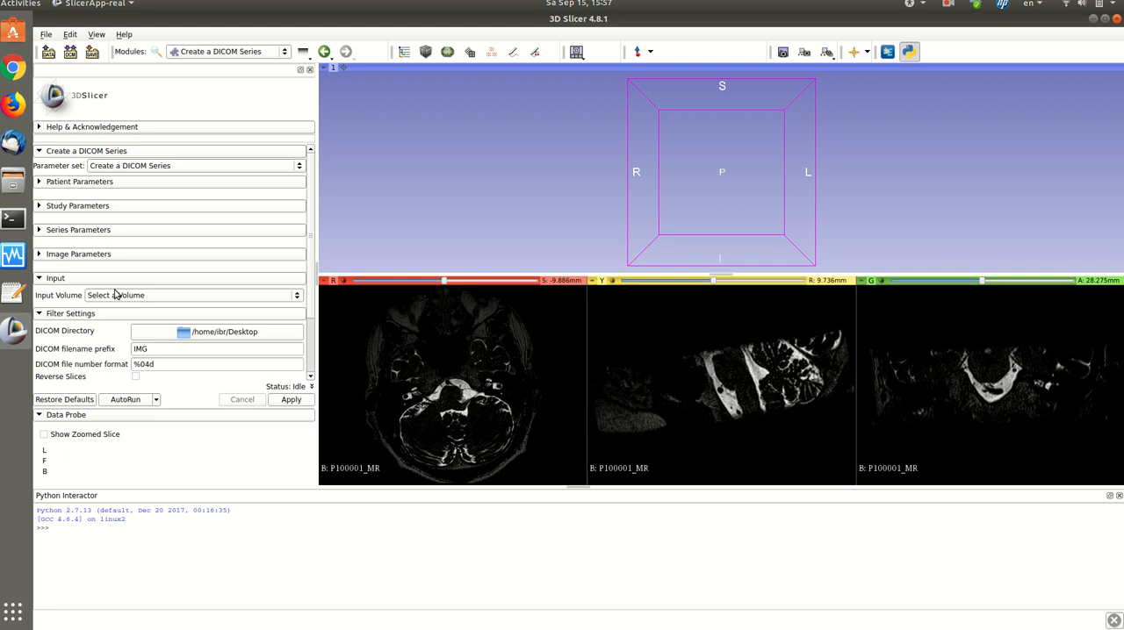
Choose P100001_MR as input volume and a new MRIDicom folder in Documents as DICOM output
{"action": "left_click", "coordinate": [191, 295]}
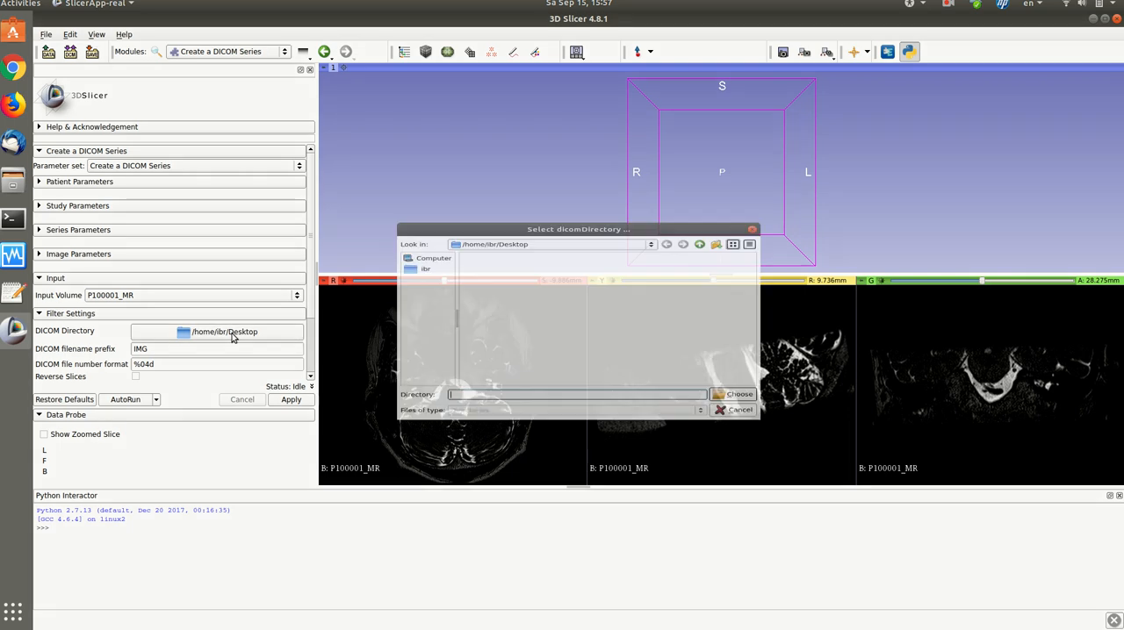
{"action": "left_click", "coordinate": [425, 269]}
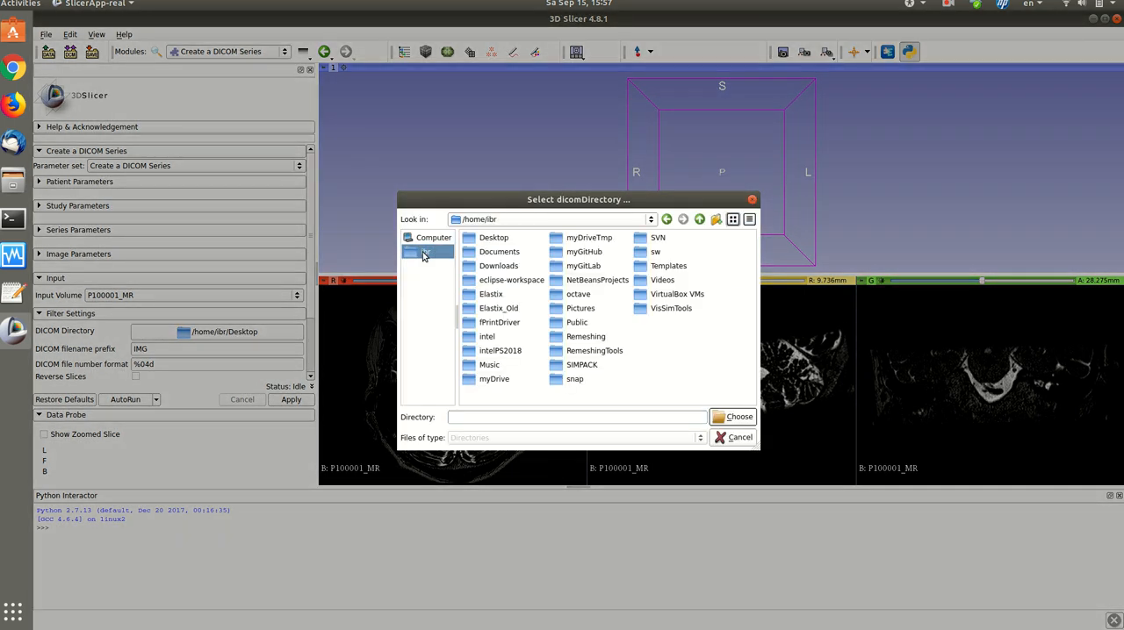
{"action": "double_click", "coordinate": [498, 253]}
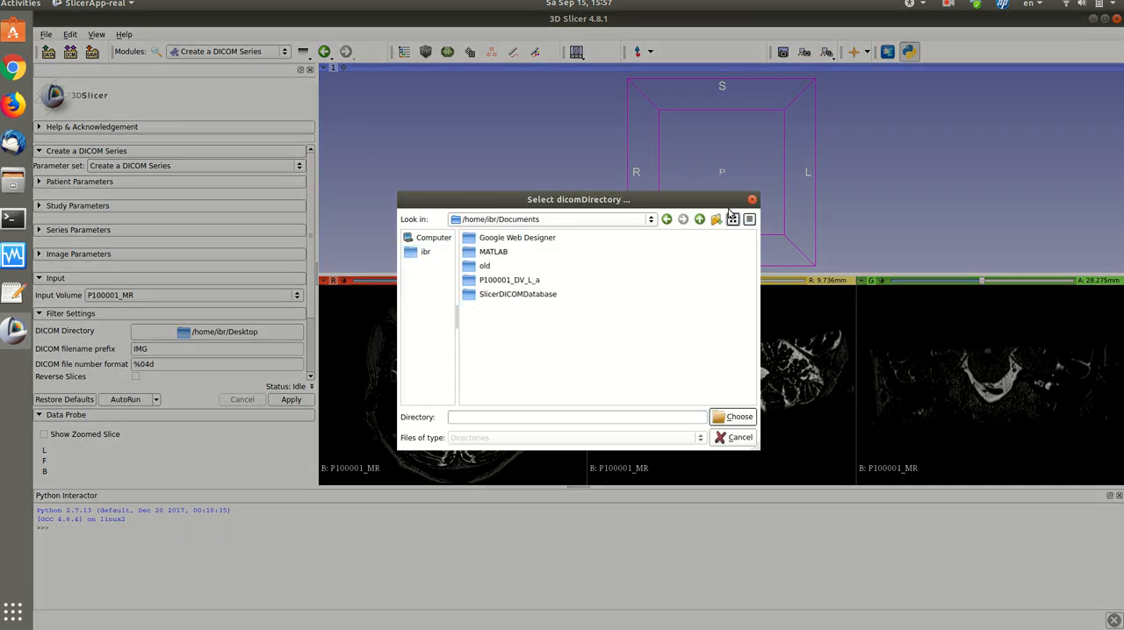
{"action": "left_click", "coordinate": [716, 218]}
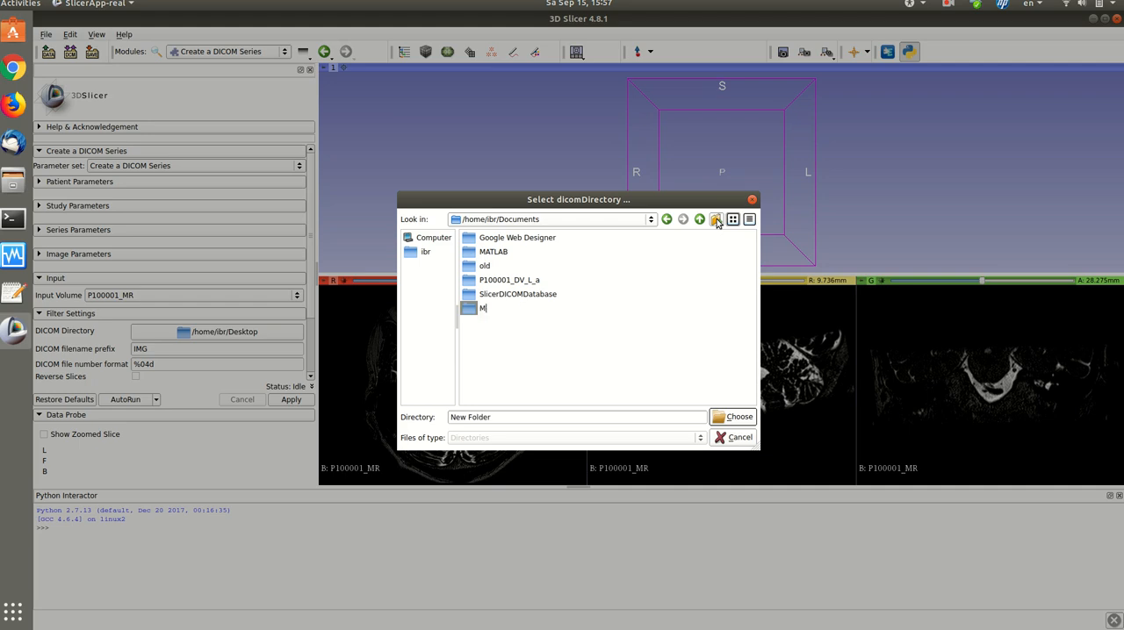
{"action": "type", "text": "RIDicom"}
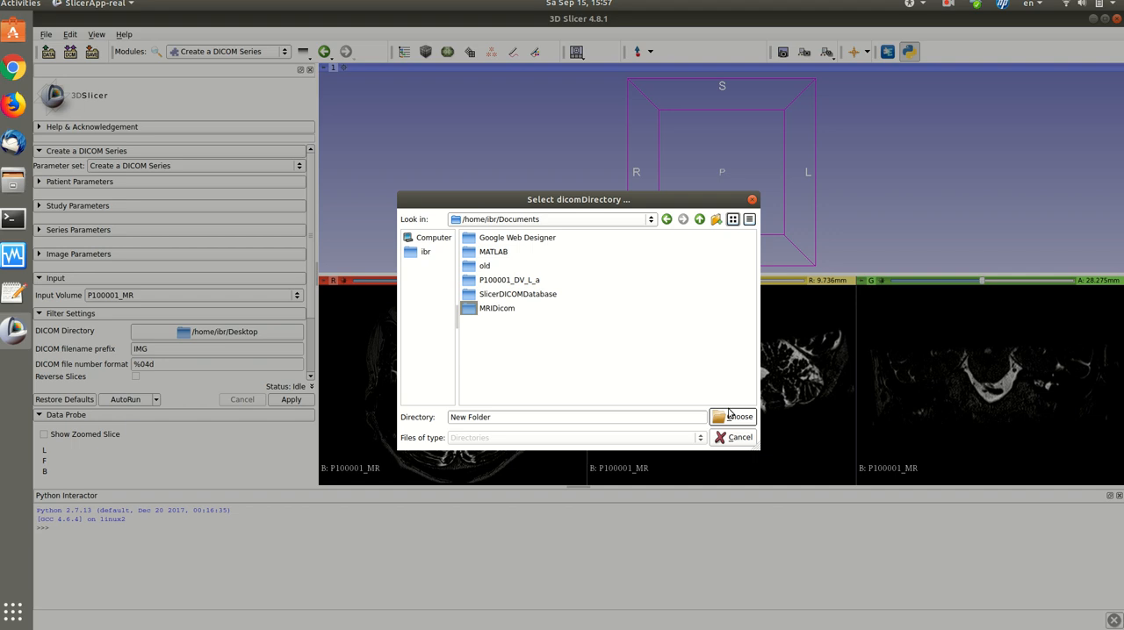
{"action": "left_click", "coordinate": [738, 416]}
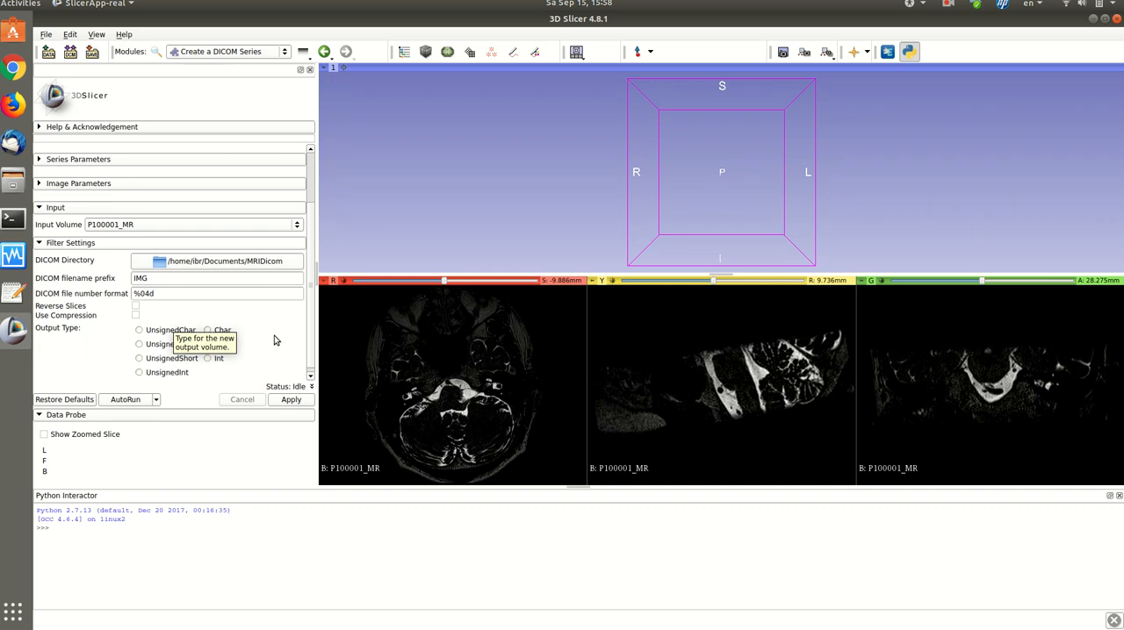
{"action": "mouse_move", "coordinate": [291, 400]}
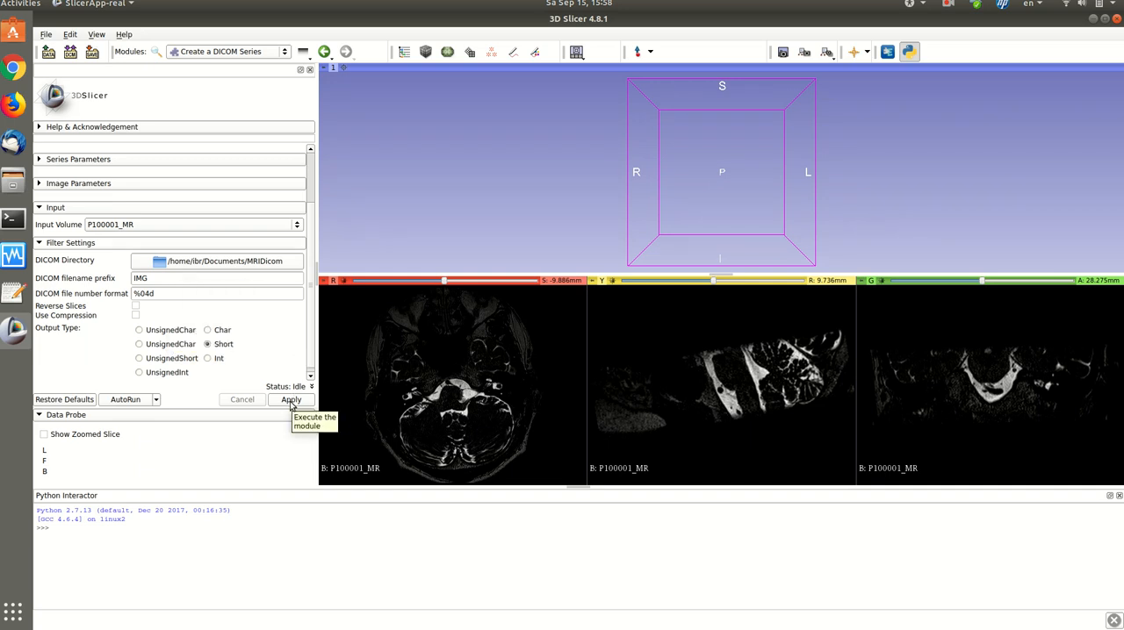
Run the DICOM series export of P100001_MR into MRIDicom until Completed
{"action": "left_click", "coordinate": [292, 400]}
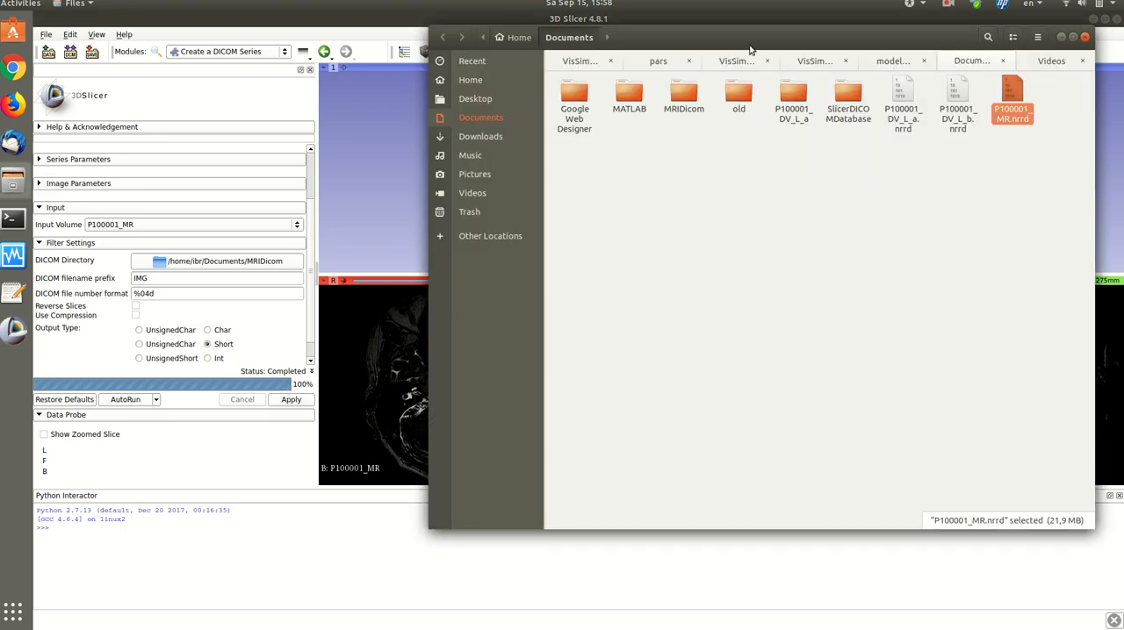
{"action": "mouse_move", "coordinate": [874, 209]}
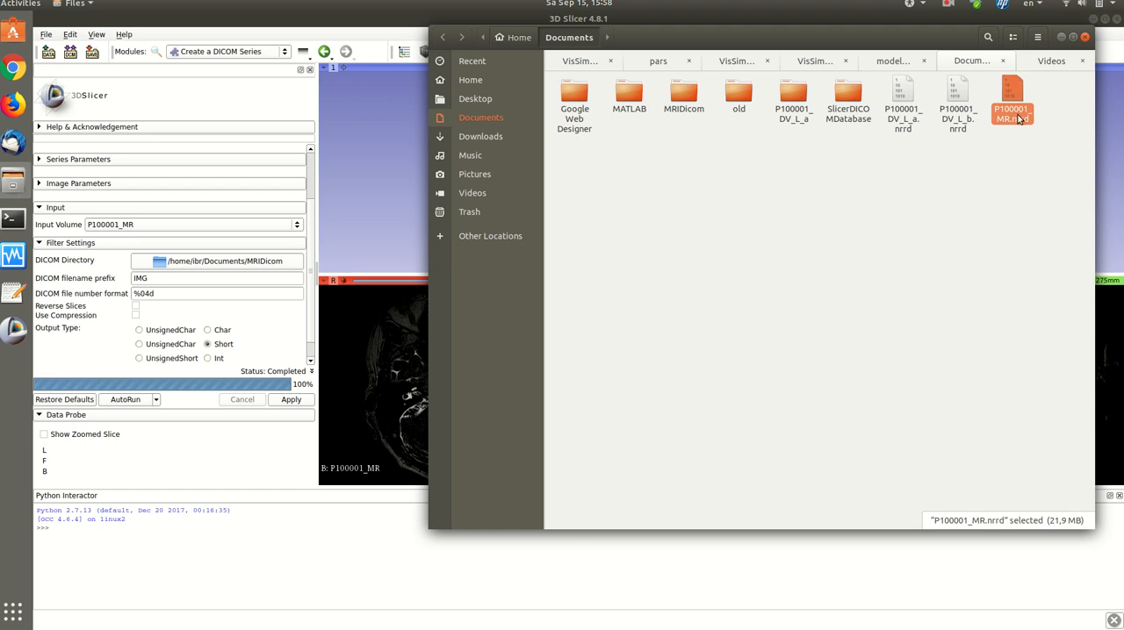
Browse Documents in Files and look inside the exported MRIDicom folder
{"action": "left_click", "coordinate": [1018, 153]}
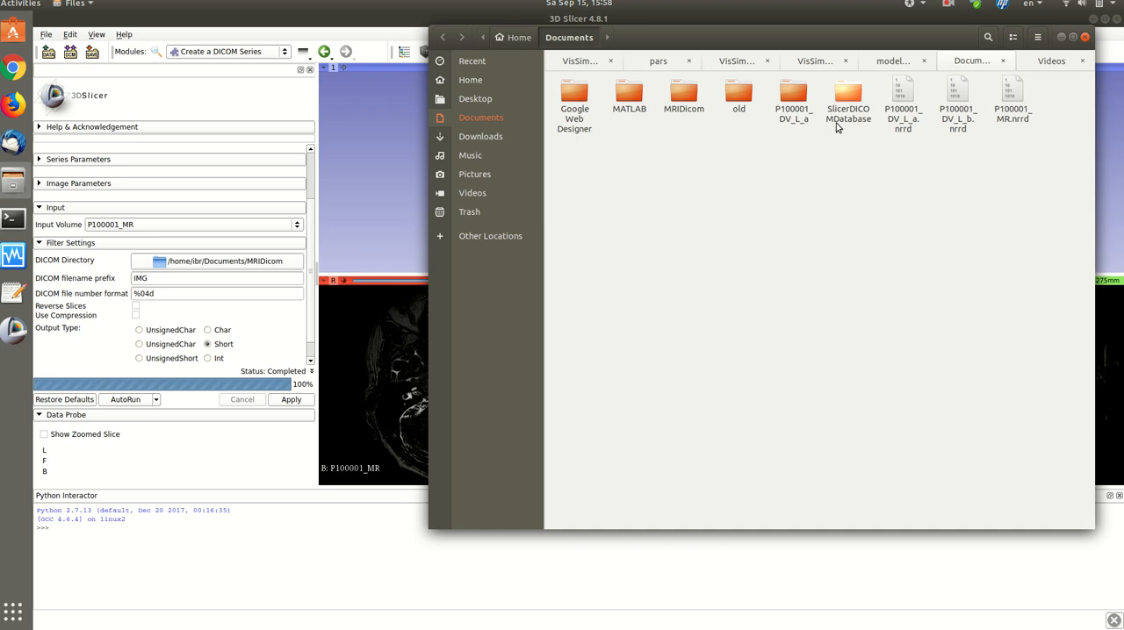
{"action": "mouse_move", "coordinate": [683, 93]}
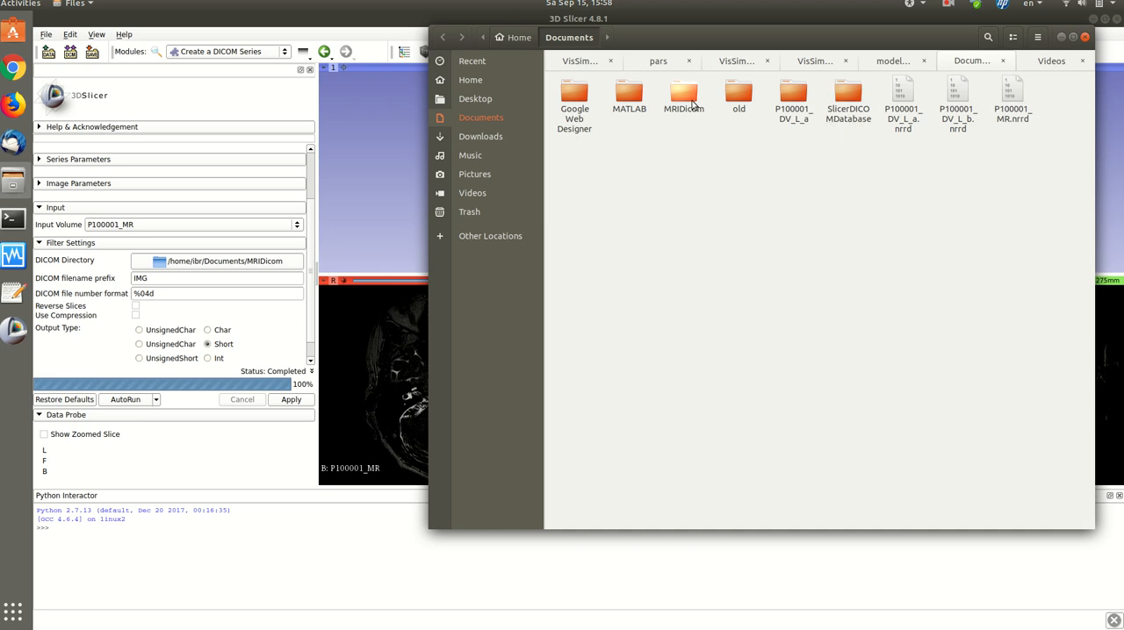
{"action": "double_click", "coordinate": [683, 96]}
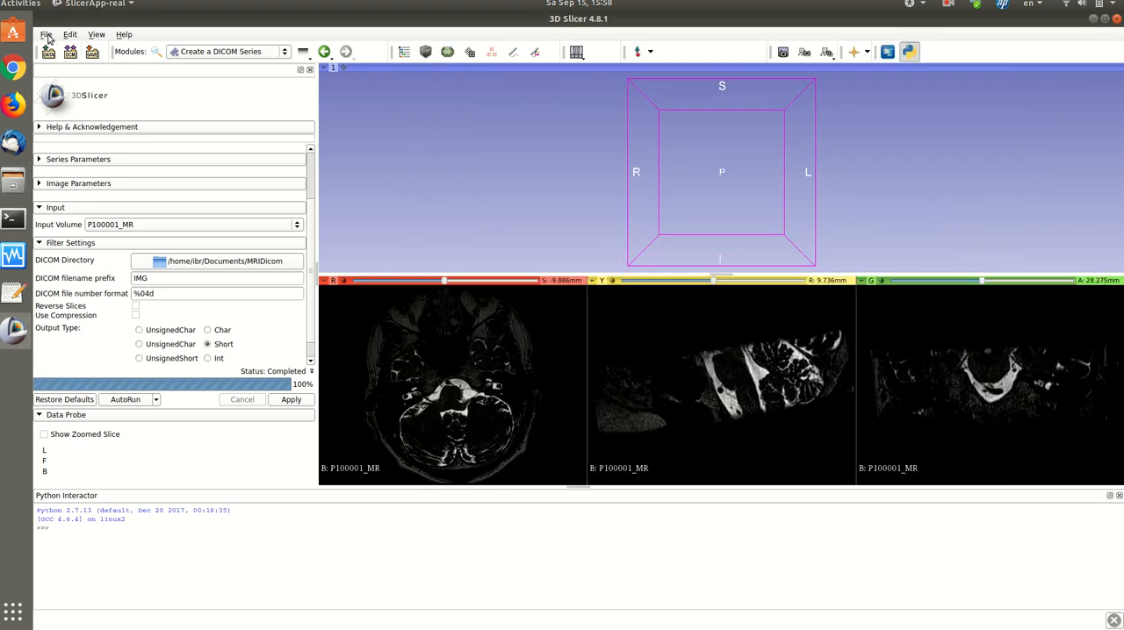
Close the current scene and bring the empty DICOM Browser to the front
{"action": "left_click", "coordinate": [45, 35]}
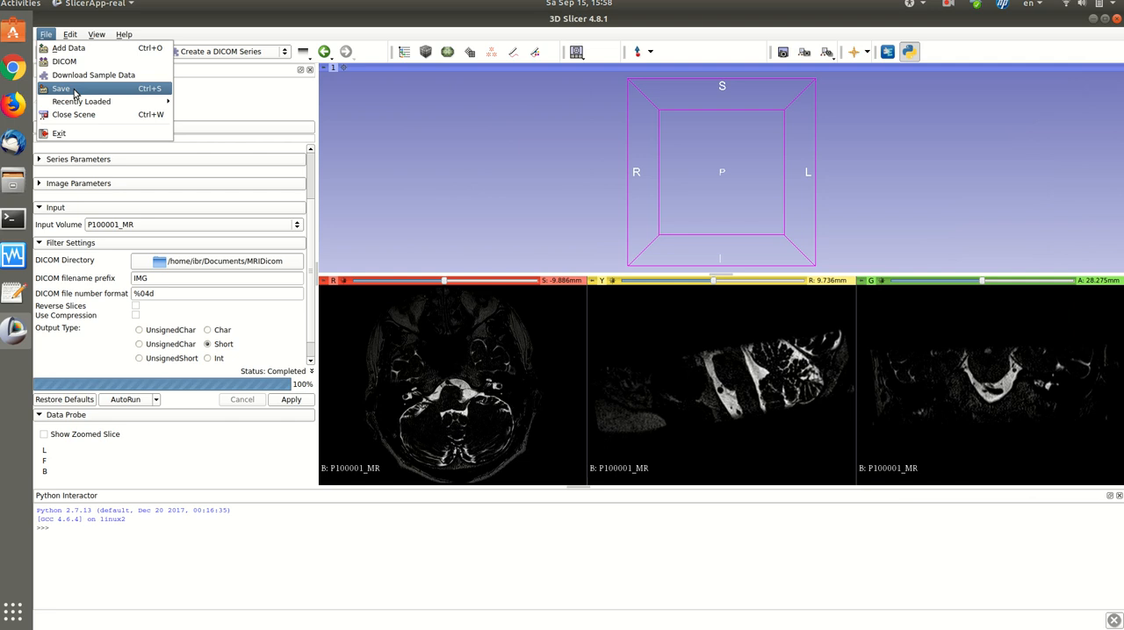
{"action": "mouse_move", "coordinate": [74, 114]}
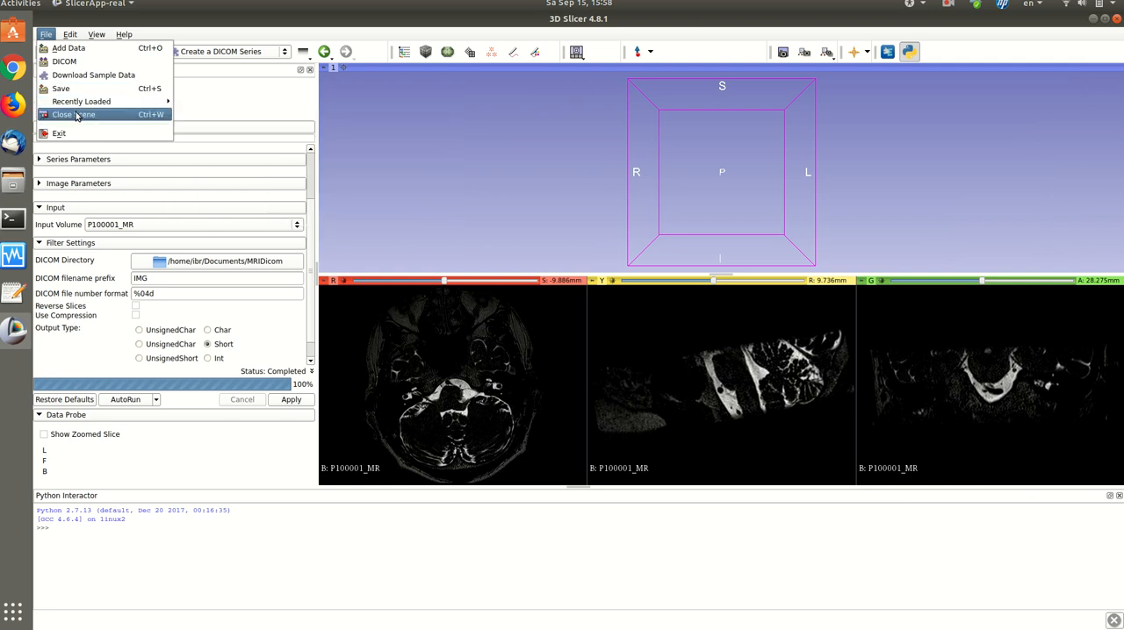
{"action": "left_click", "coordinate": [74, 115]}
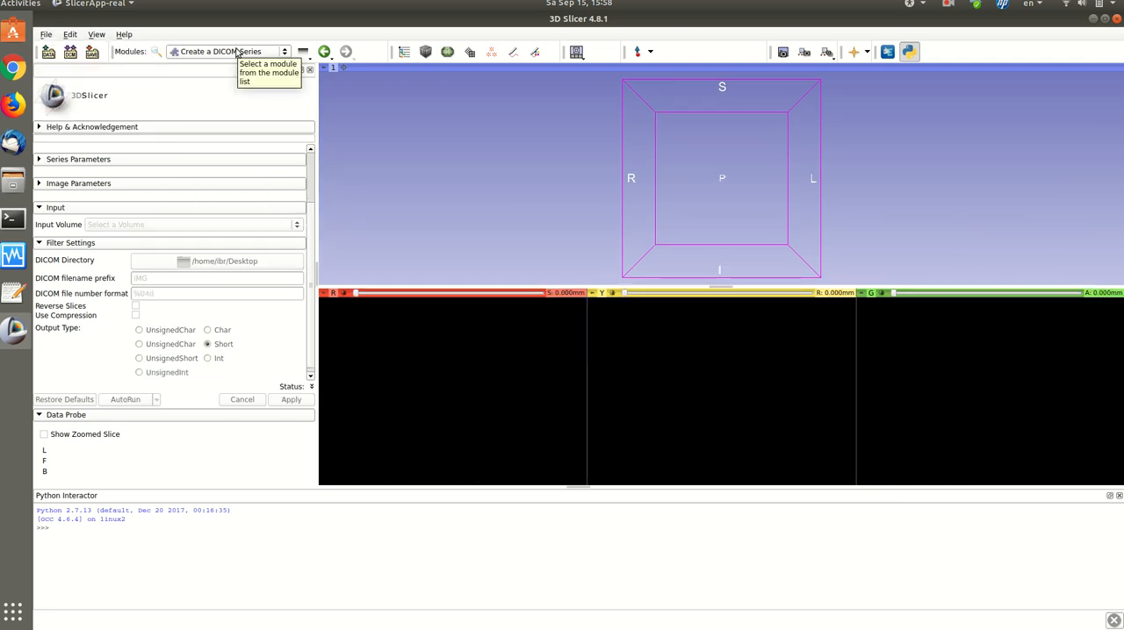
{"action": "mouse_move", "coordinate": [99, 70]}
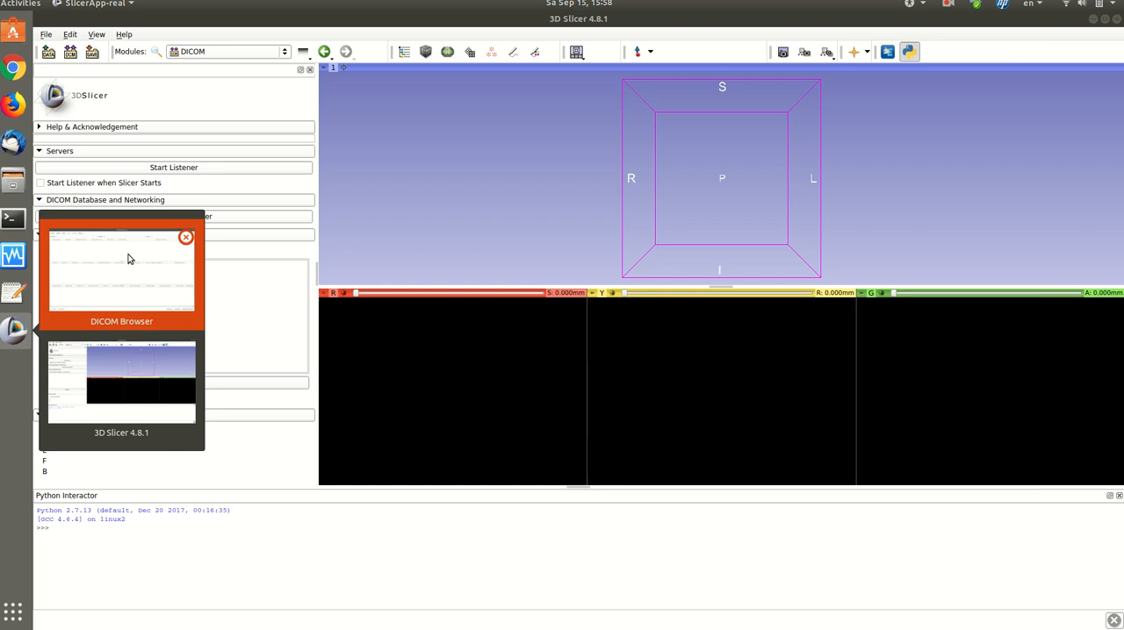
{"action": "left_click", "coordinate": [121, 274]}
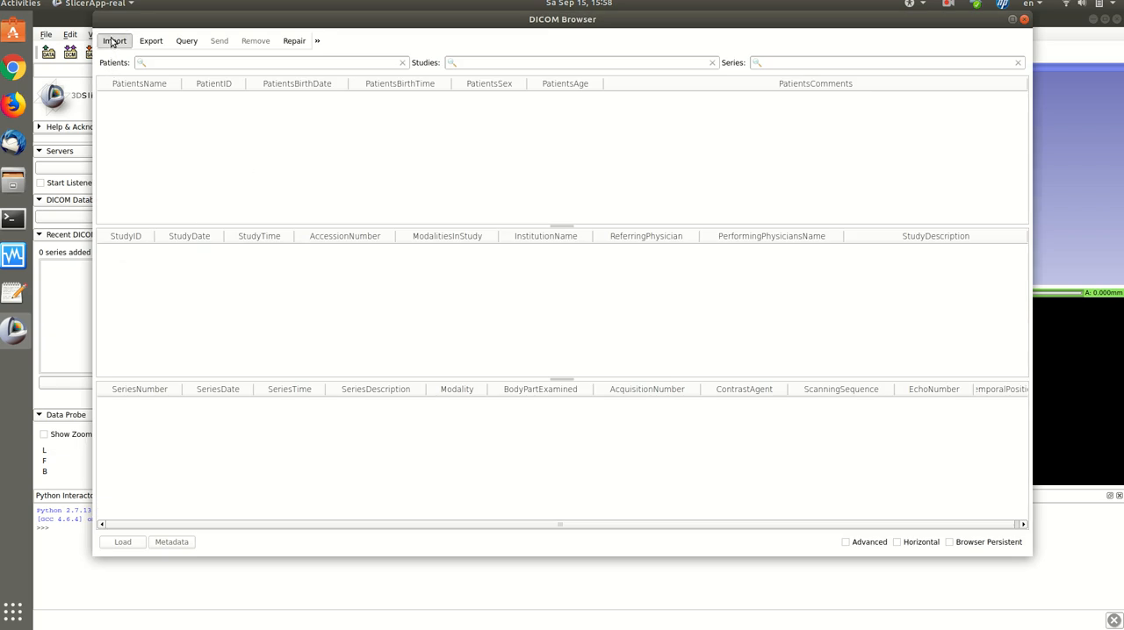
Import the P100001_DV_L_a folder into the DICOM database as one series of 121 instances
{"action": "left_click", "coordinate": [114, 41]}
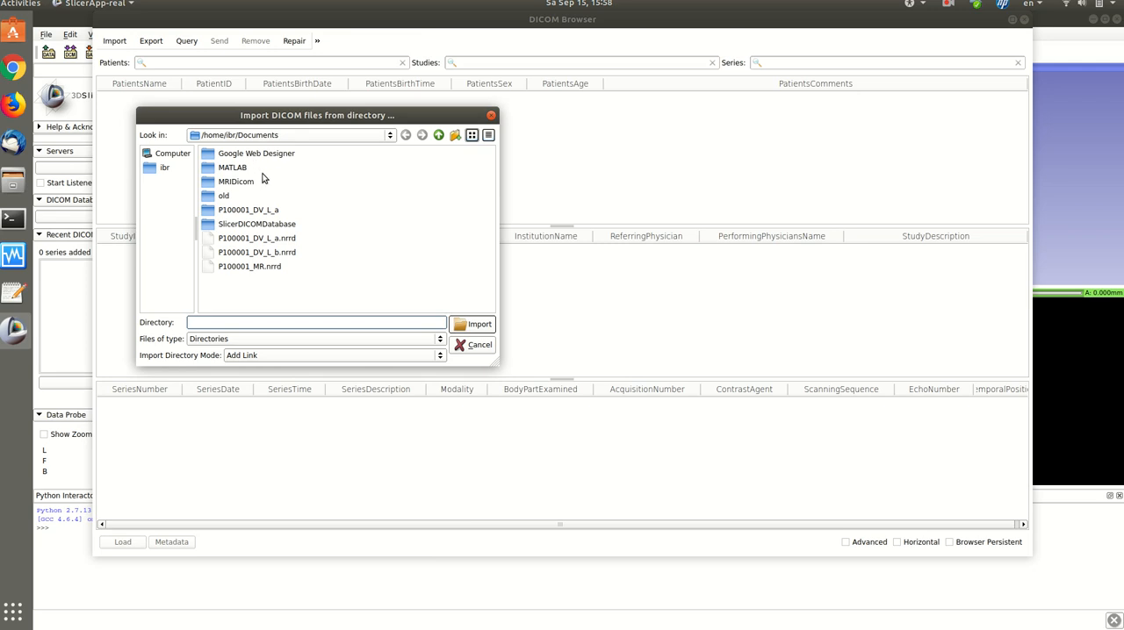
{"action": "left_click", "coordinate": [250, 209]}
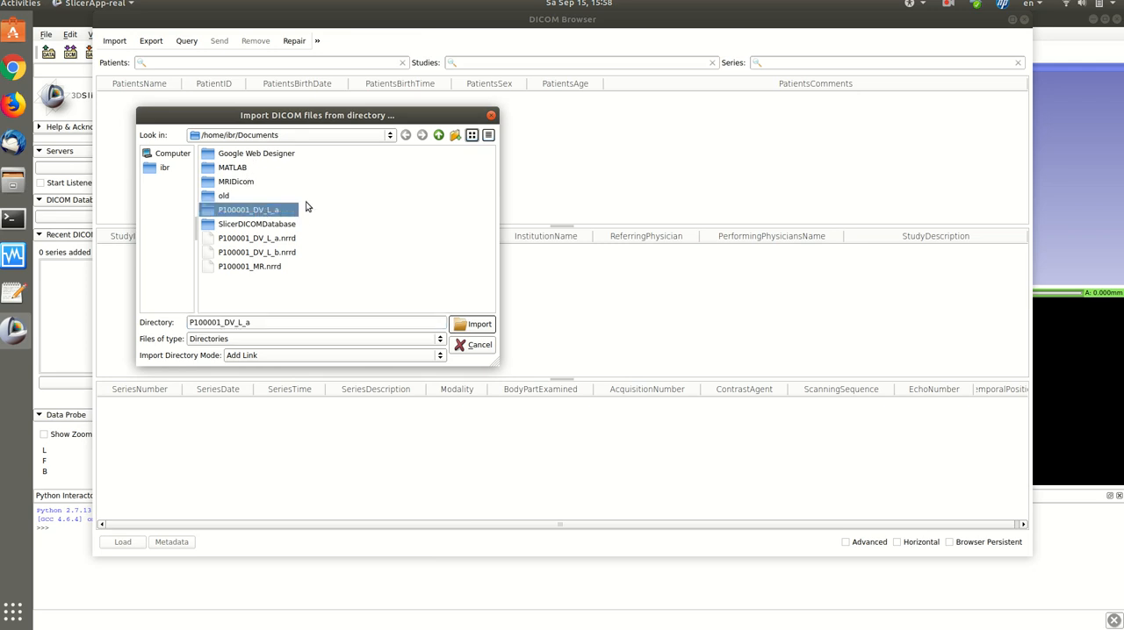
{"action": "left_click", "coordinate": [473, 323]}
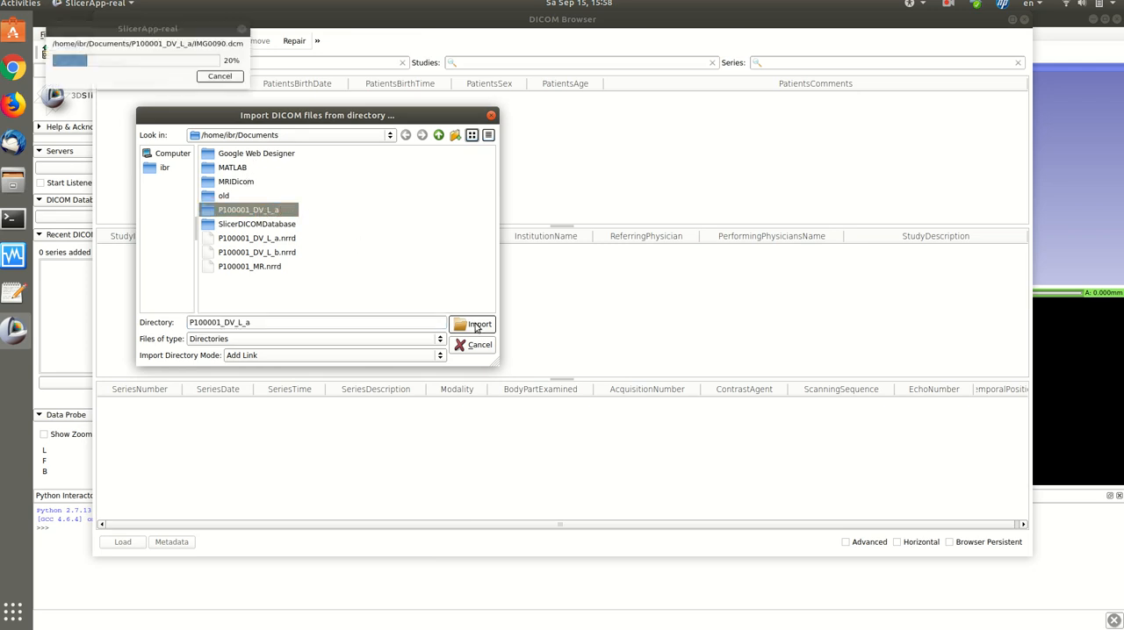
{"action": "left_click", "coordinate": [478, 323]}
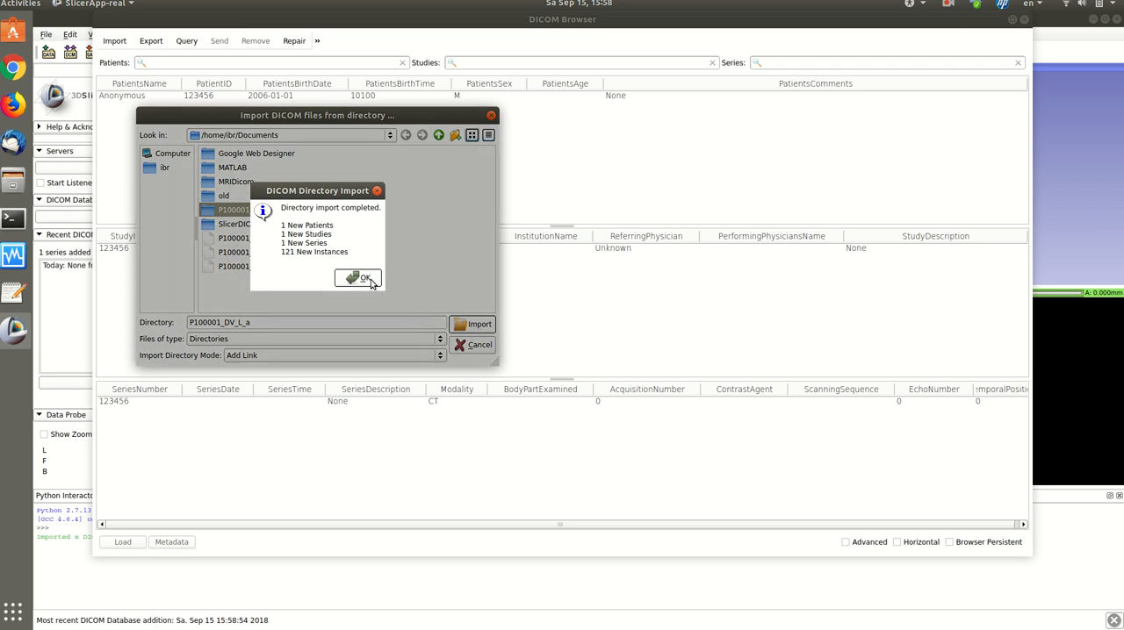
{"action": "mouse_move", "coordinate": [300, 243]}
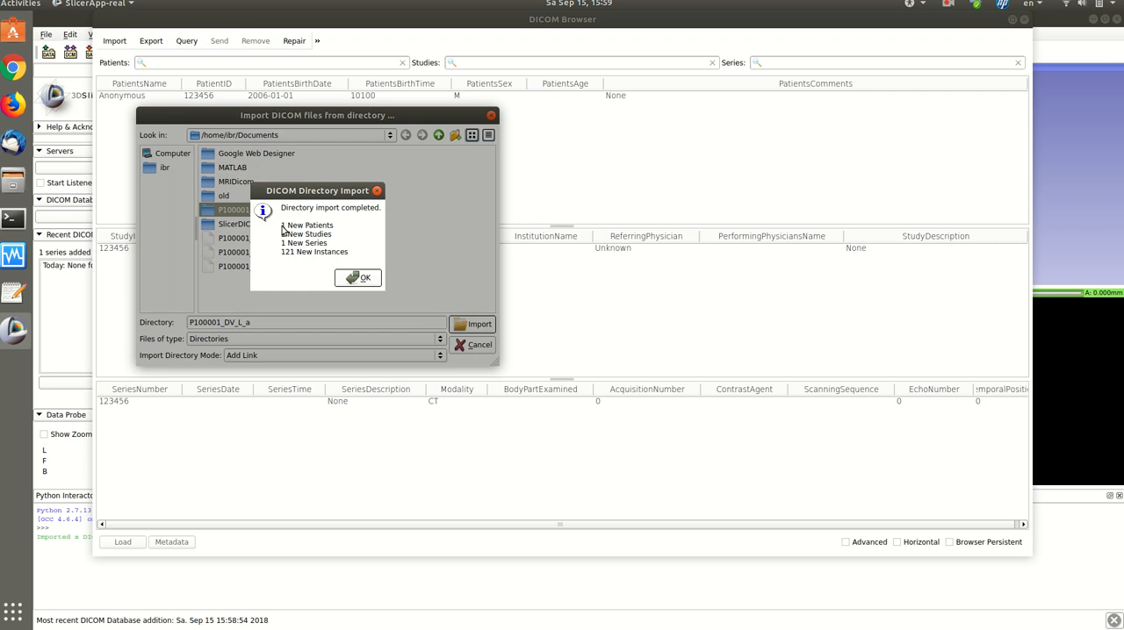
{"action": "mouse_move", "coordinate": [307, 253]}
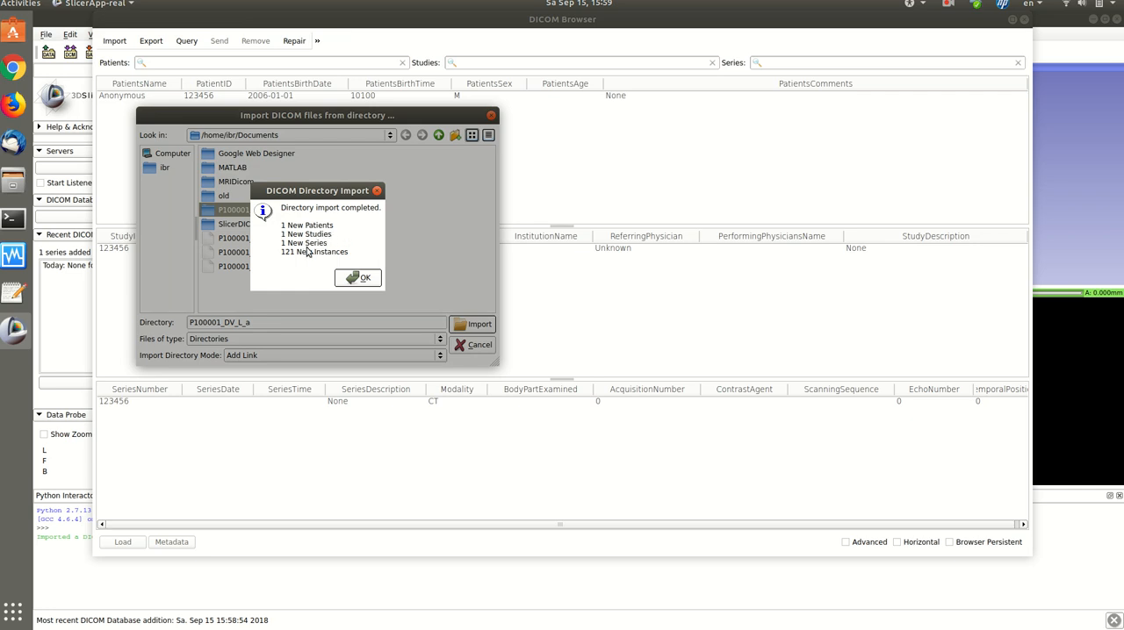
{"action": "mouse_move", "coordinate": [288, 264]}
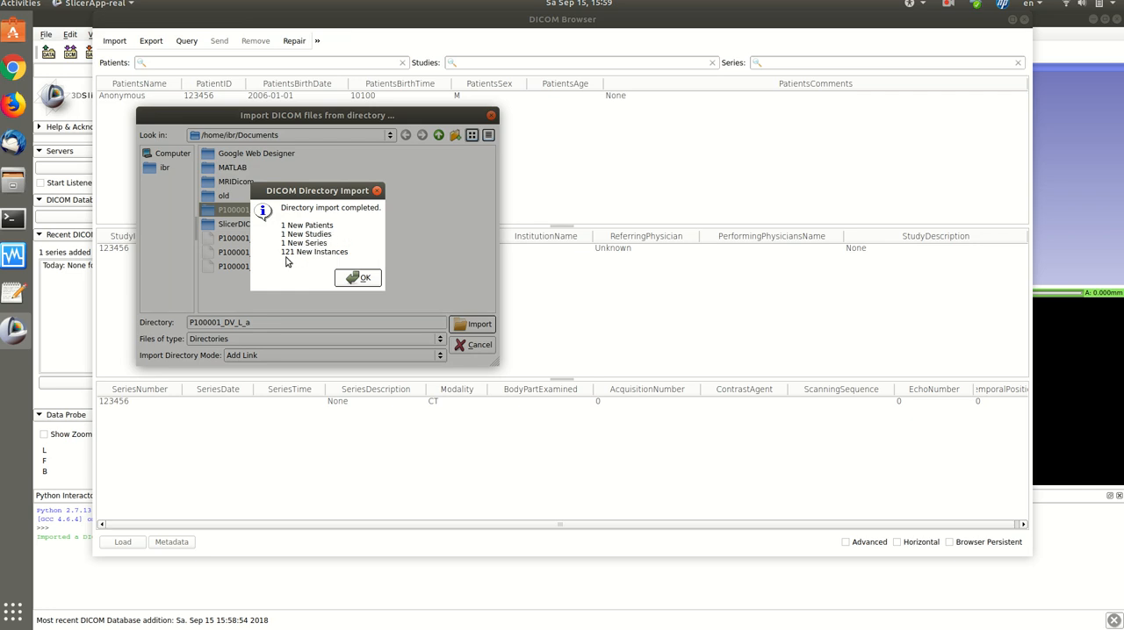
{"action": "mouse_move", "coordinate": [309, 264]}
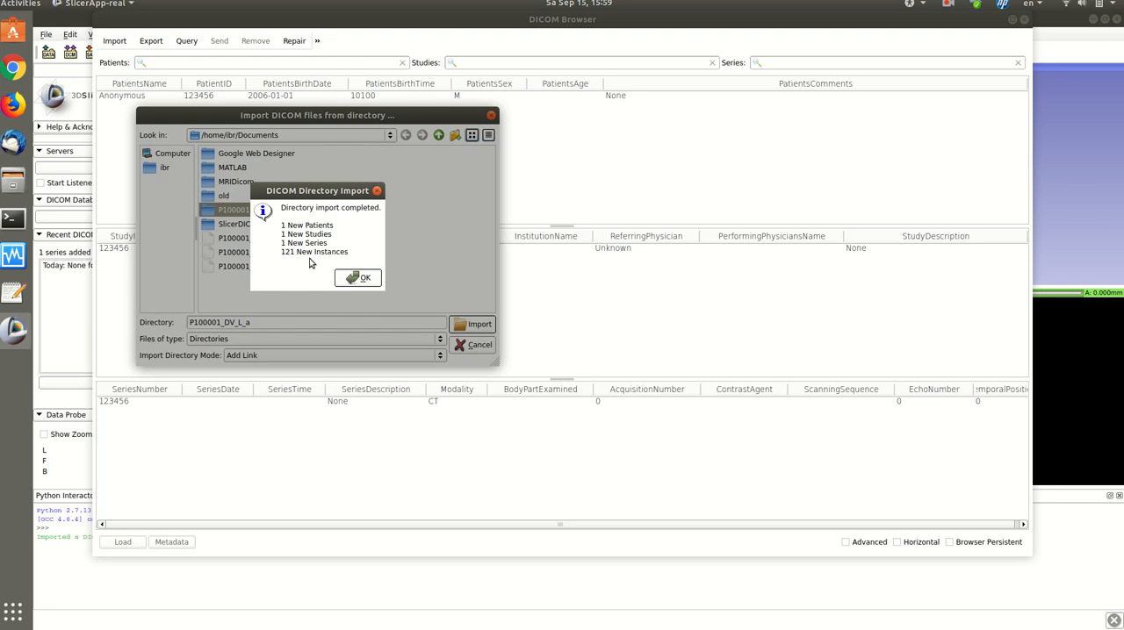
{"action": "mouse_move", "coordinate": [330, 270]}
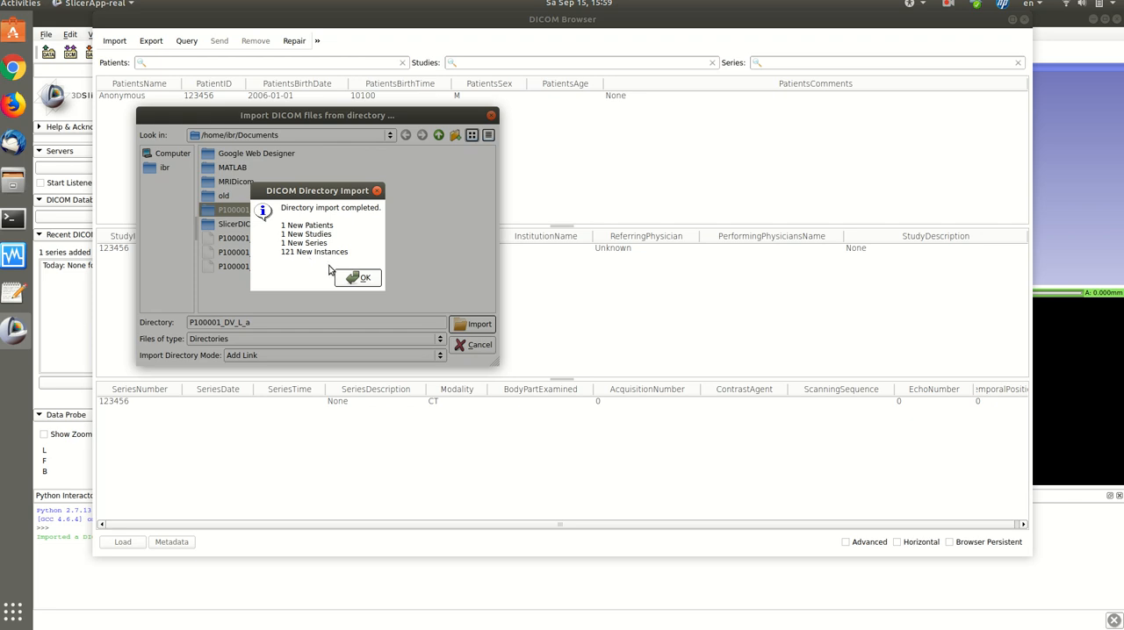
{"action": "left_click", "coordinate": [358, 278]}
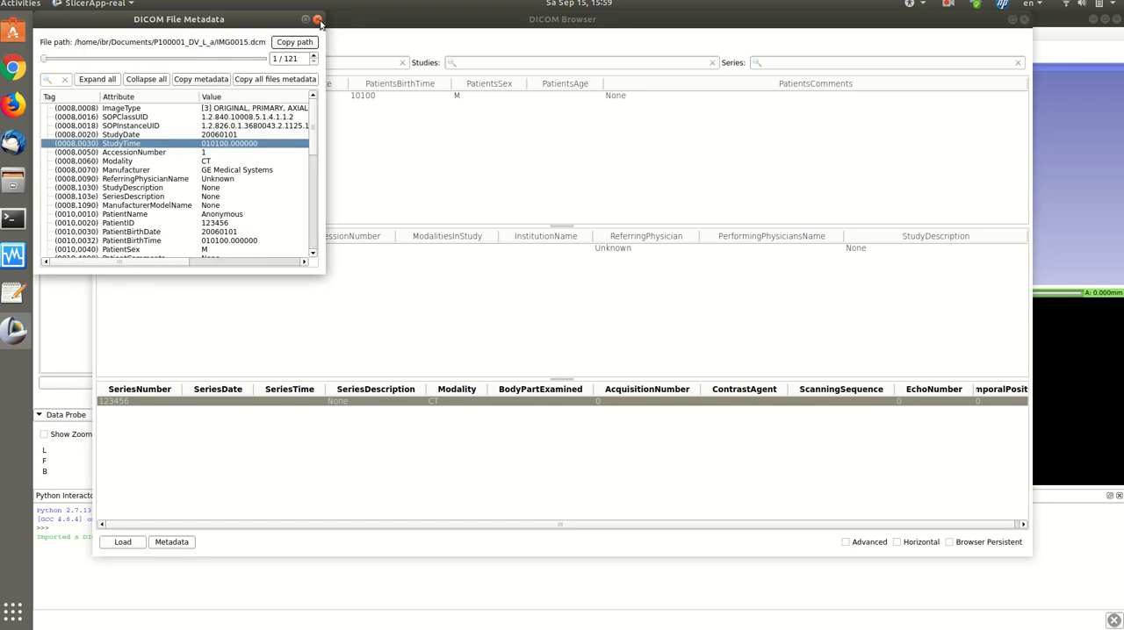
Dismiss the file metadata window and load the imported CT series into the slice views
{"action": "left_click", "coordinate": [314, 18]}
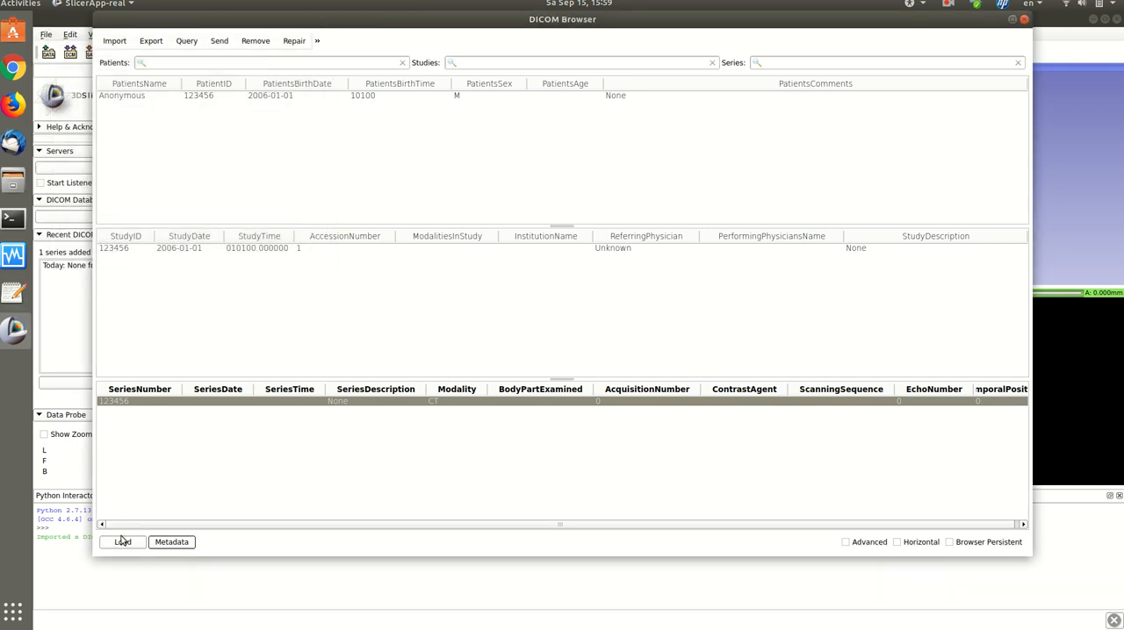
{"action": "left_click", "coordinate": [123, 541]}
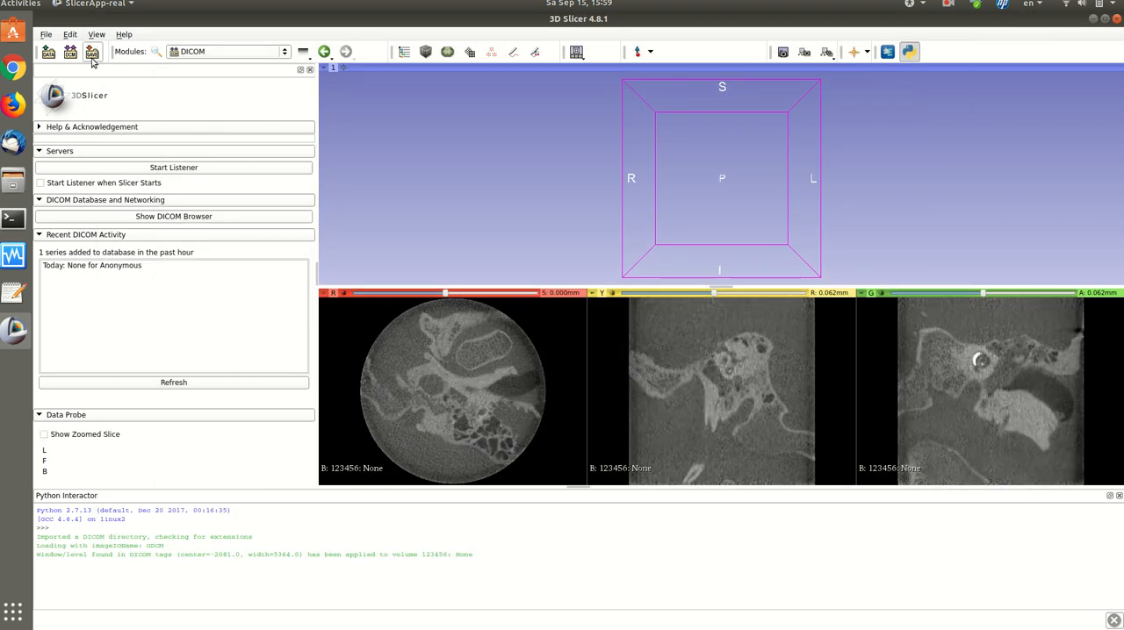
Save only the volume, renamed CBCTcochlea.nrrd, into /home/ibr/Documents without the scene file
{"action": "left_click", "coordinate": [91, 51]}
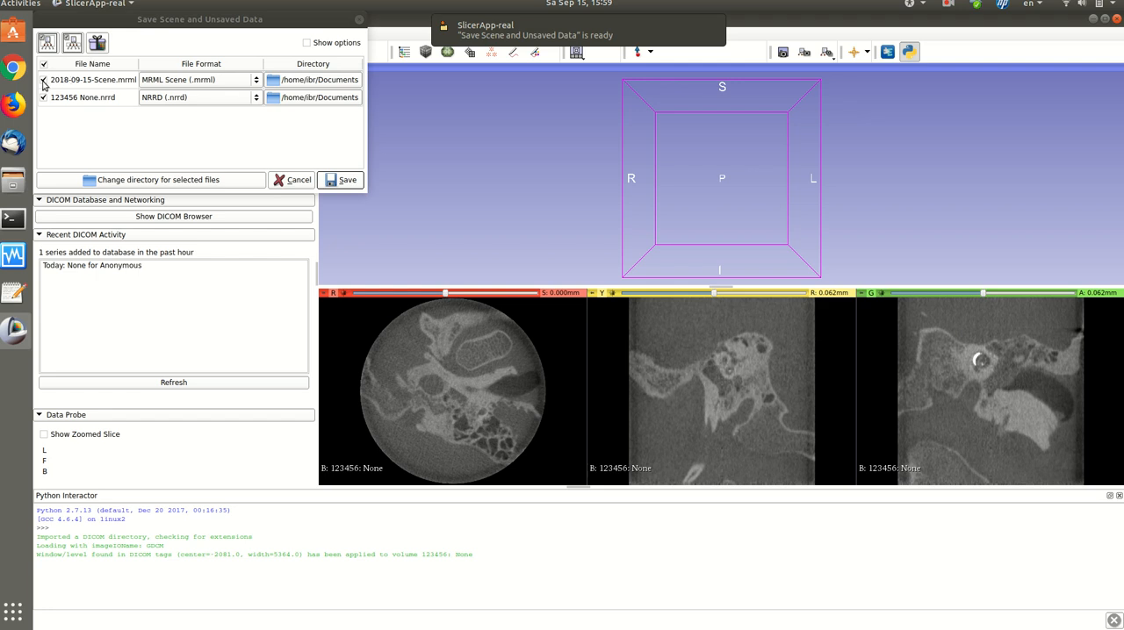
{"action": "left_click", "coordinate": [42, 79]}
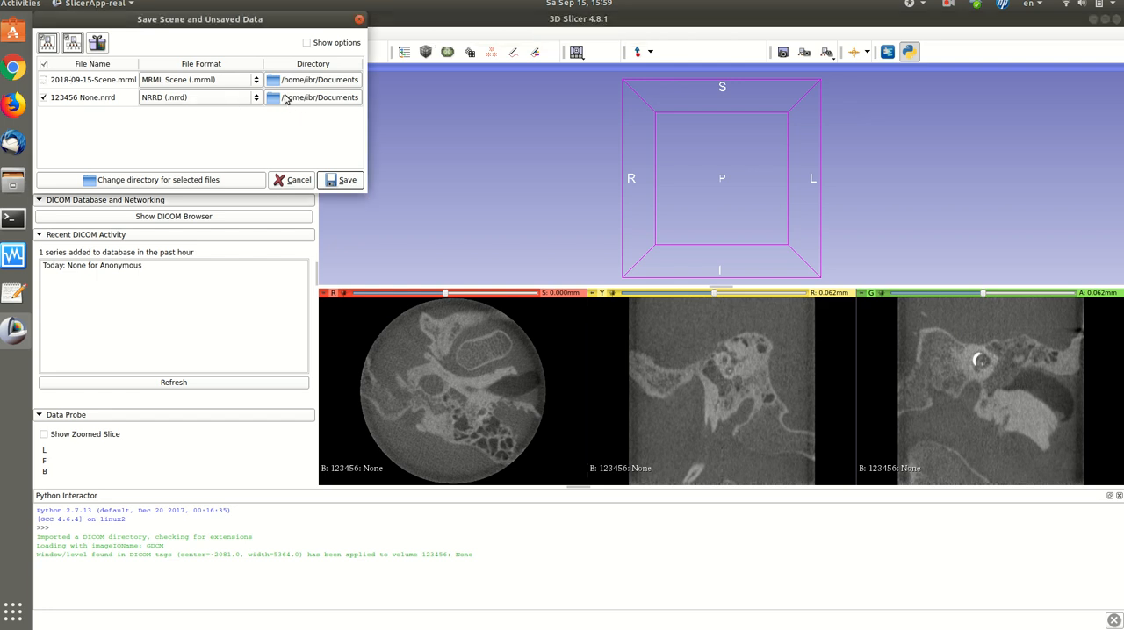
{"action": "double_click", "coordinate": [81, 96]}
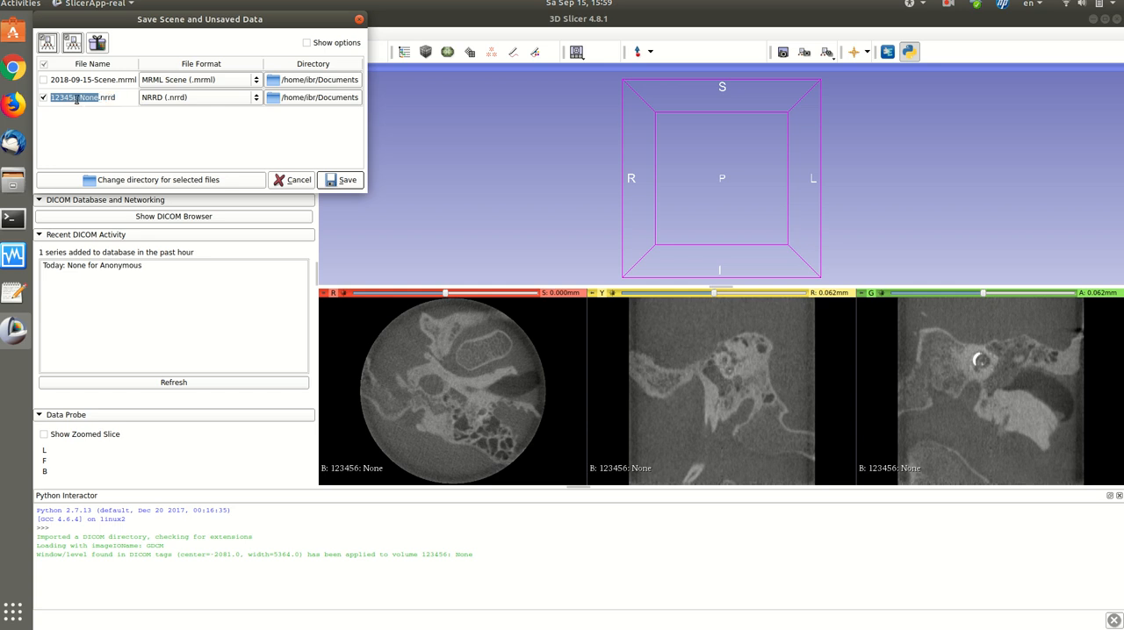
{"action": "key", "text": "Delete"}
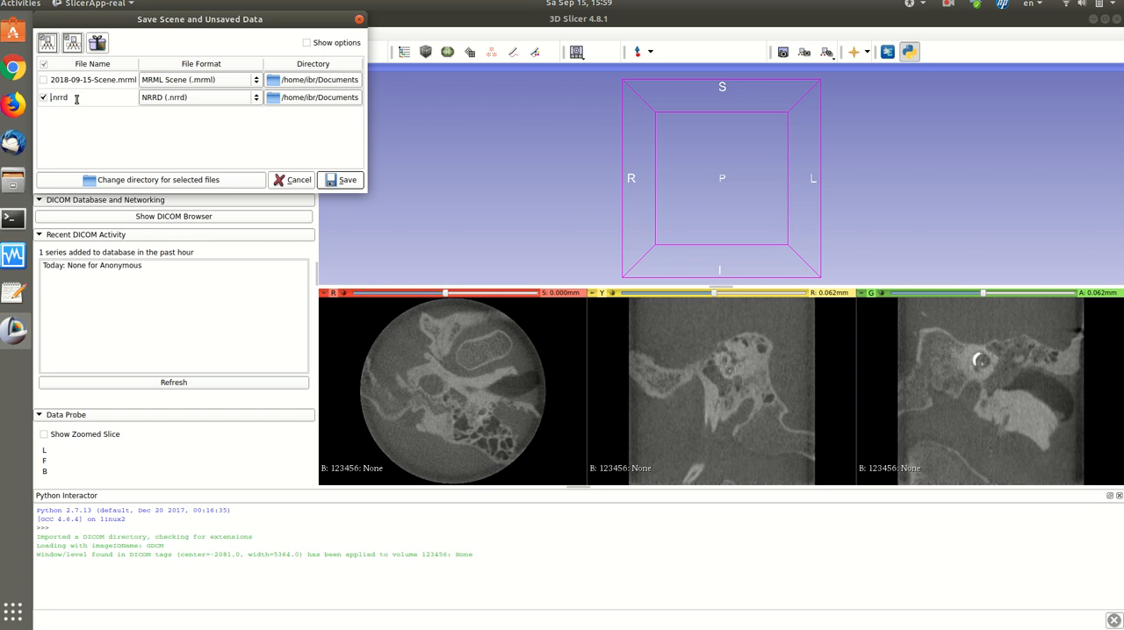
{"action": "type", "text": "C"}
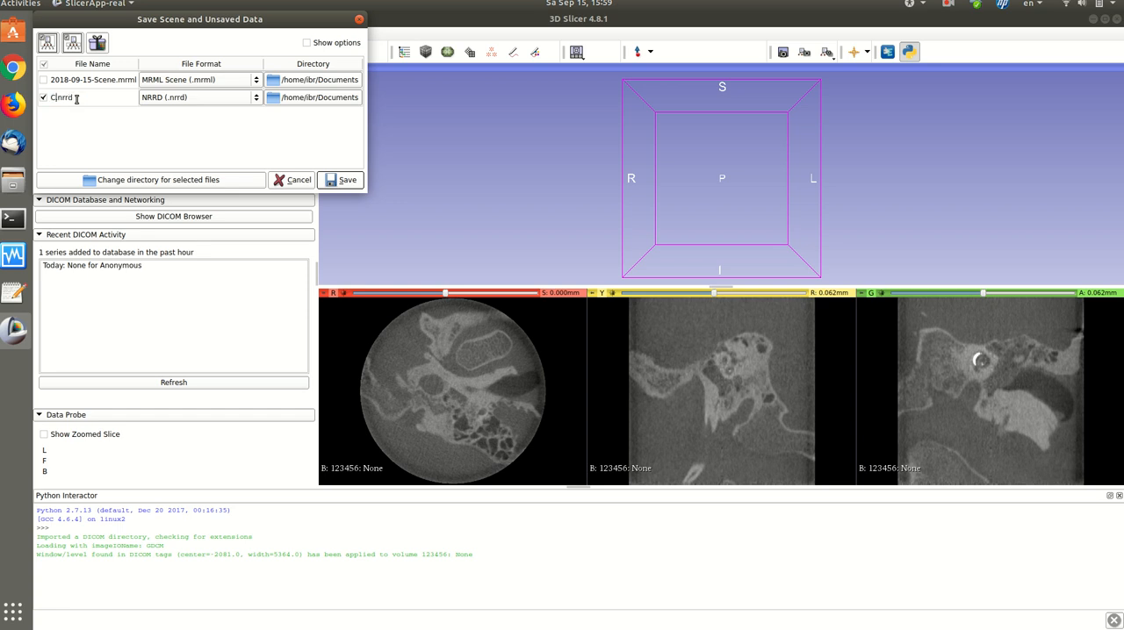
{"action": "type", "text": "CBCTcochlea"}
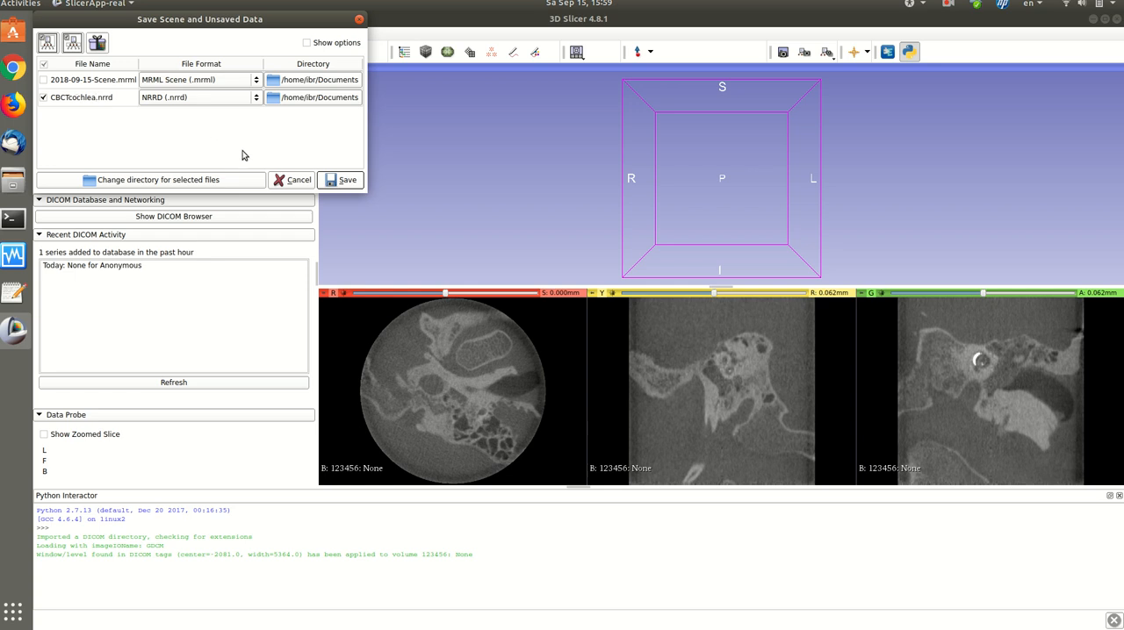
{"action": "mouse_move", "coordinate": [144, 102]}
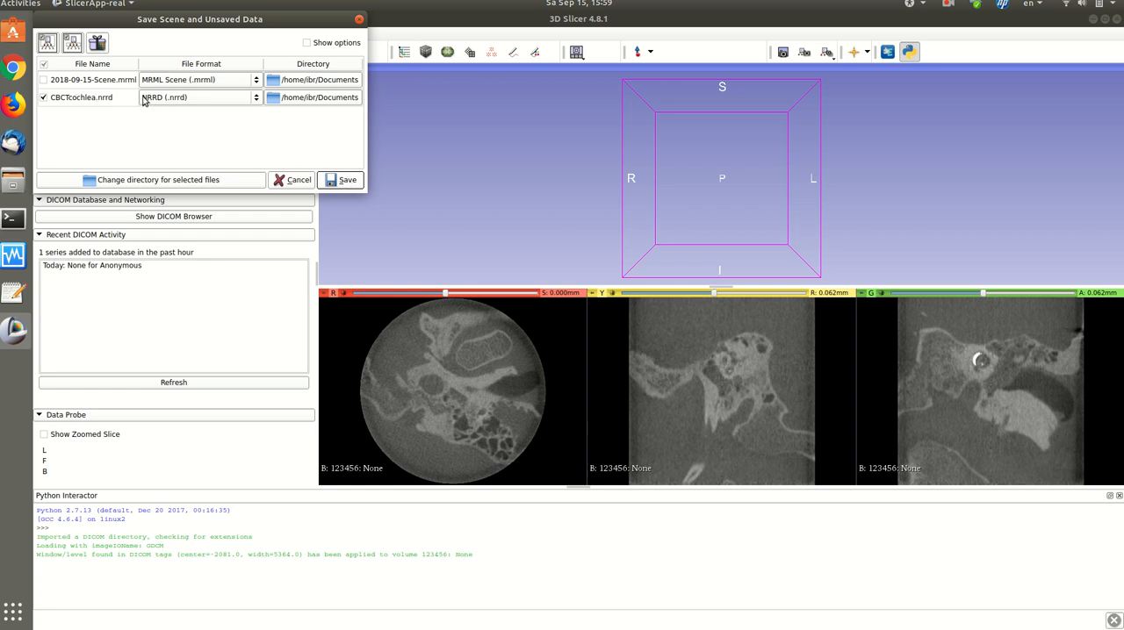
{"action": "left_click", "coordinate": [299, 179]}
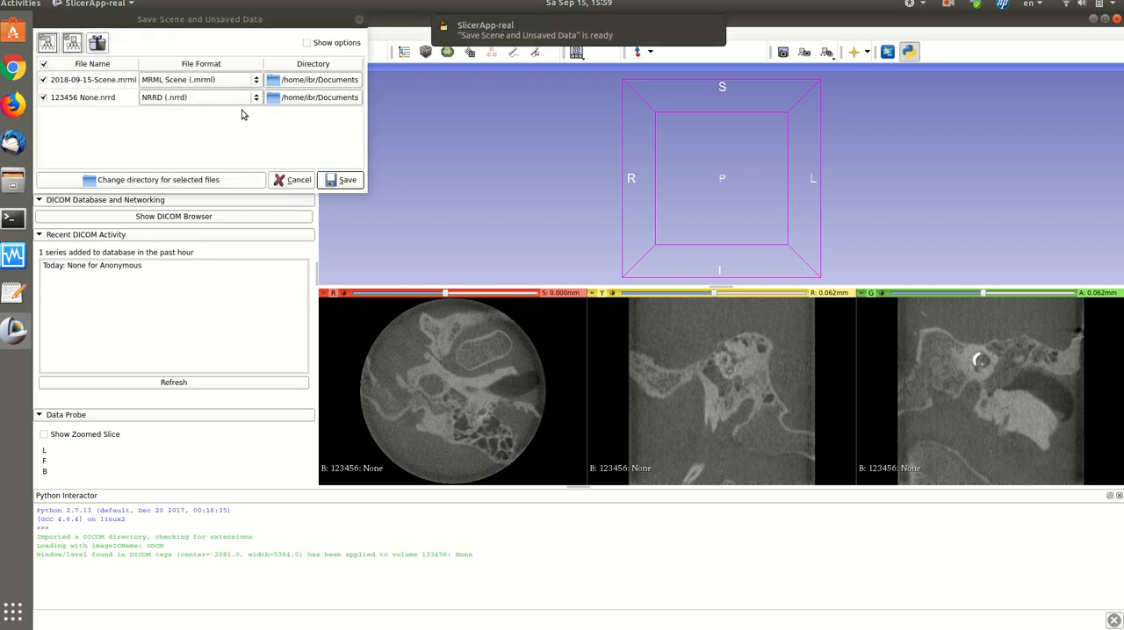
{"action": "left_click", "coordinate": [196, 97]}
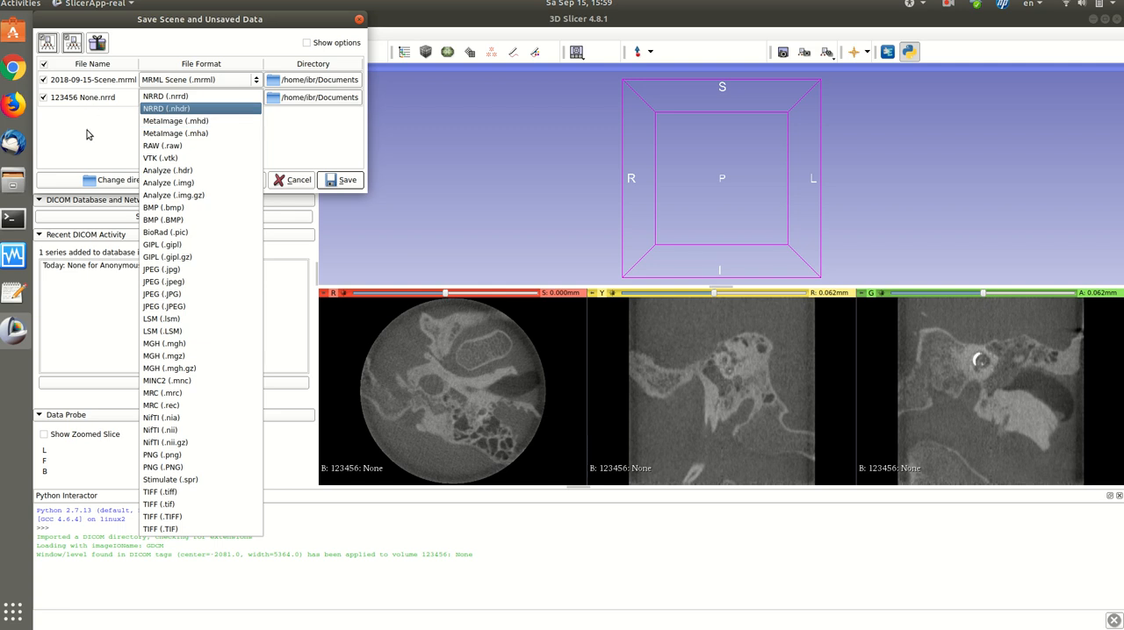
{"action": "left_click", "coordinate": [299, 179]}
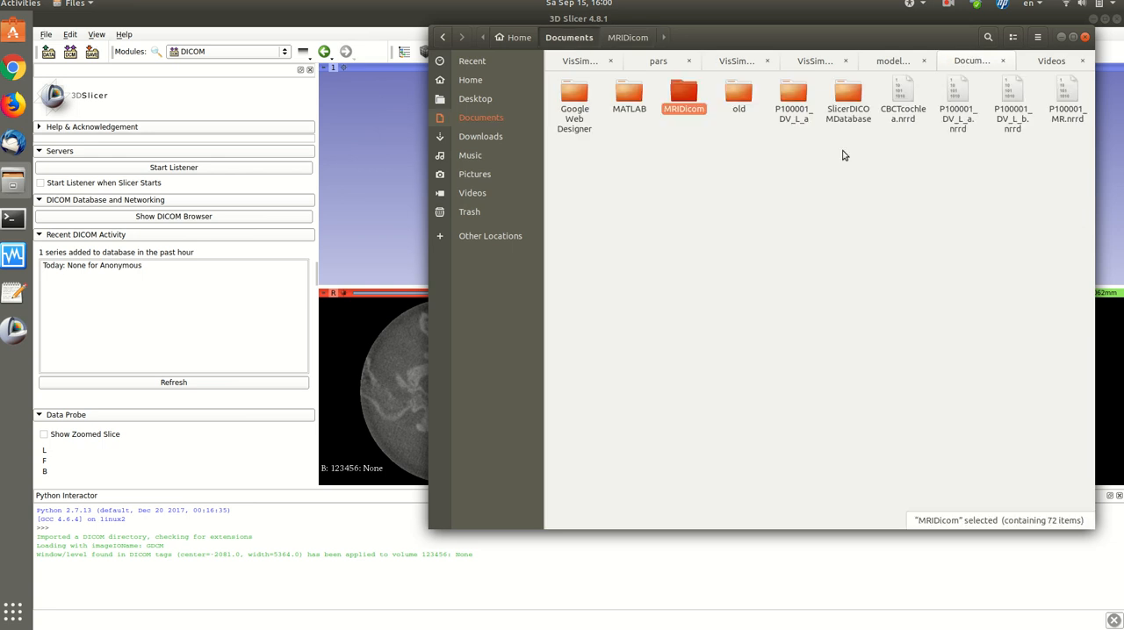
Select CBCTcochlea.nrrd in Documents to confirm it saved at 30.8 MB
{"action": "left_click", "coordinate": [902, 96]}
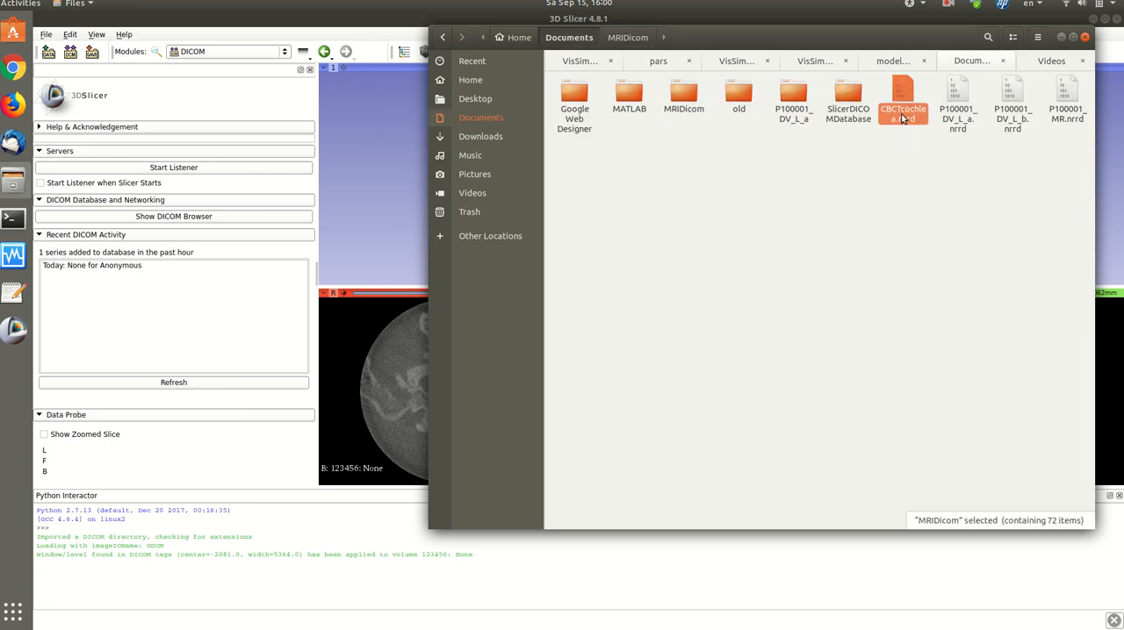
{"action": "left_click", "coordinate": [902, 93]}
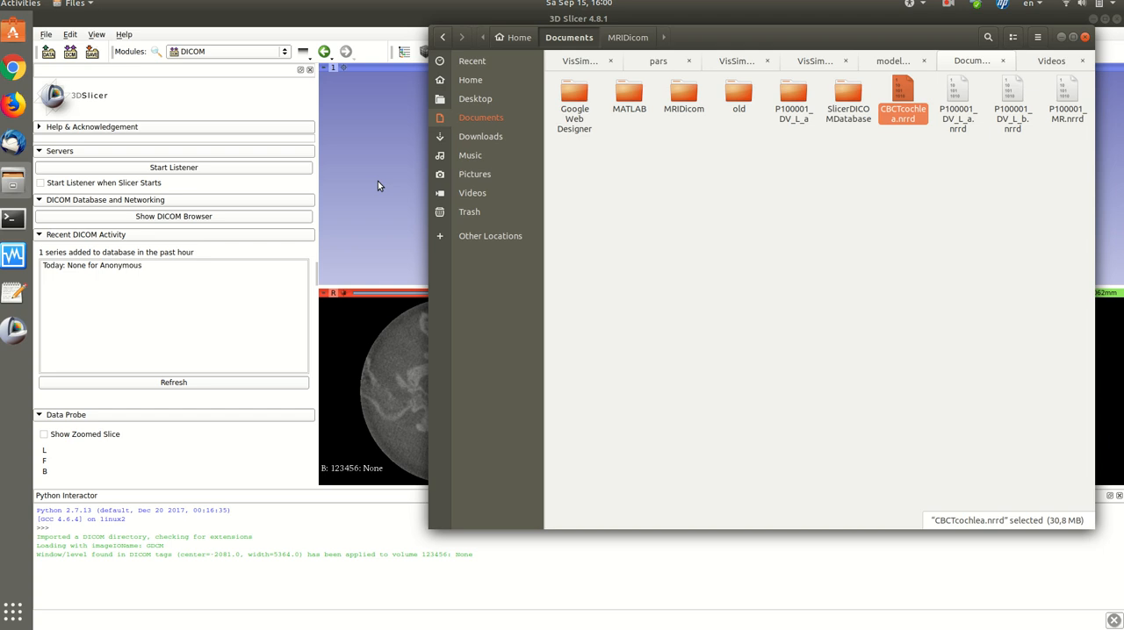